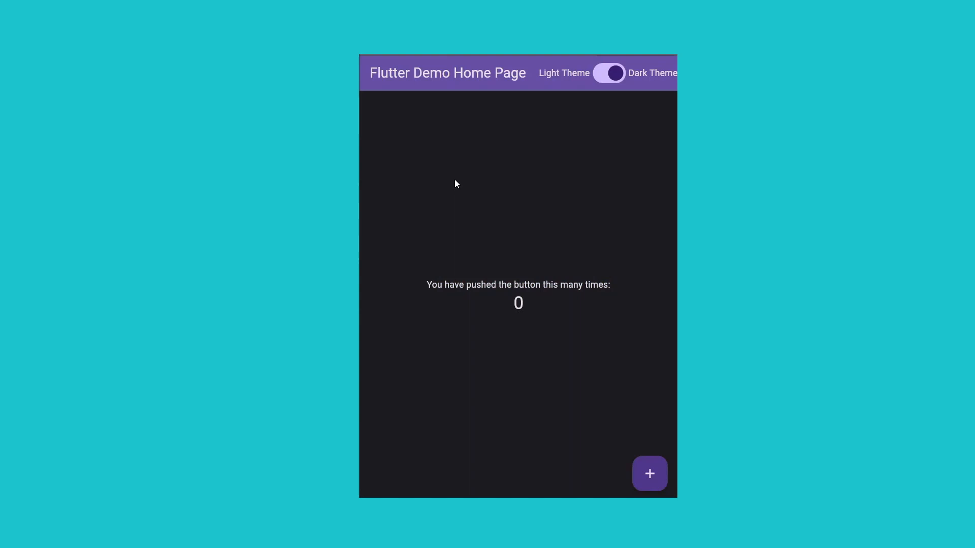
pyautogui.moveTo(589, 84)
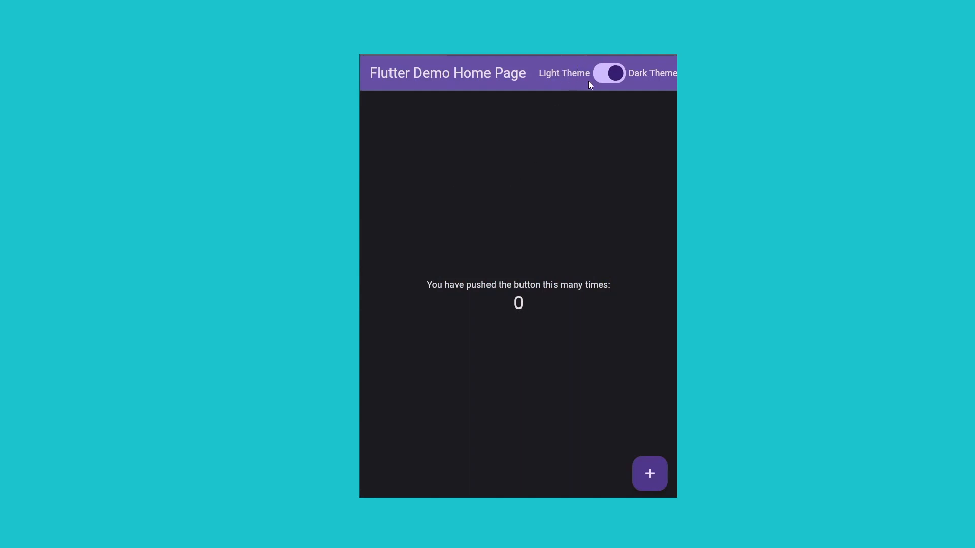
# Toggle the AppBar Light/Dark Theme switch so the counter page shows the light theme.
pyautogui.click(610, 74)
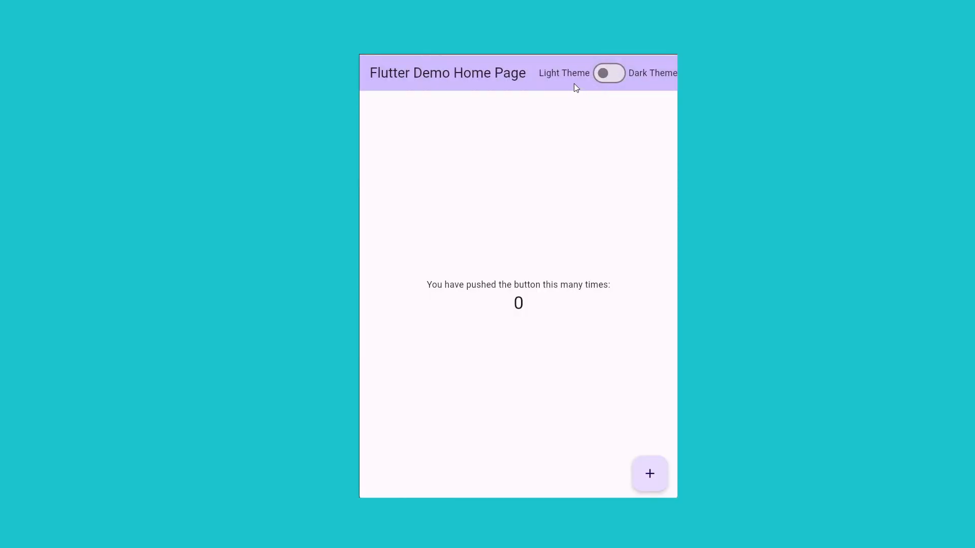
pyautogui.click(608, 73)
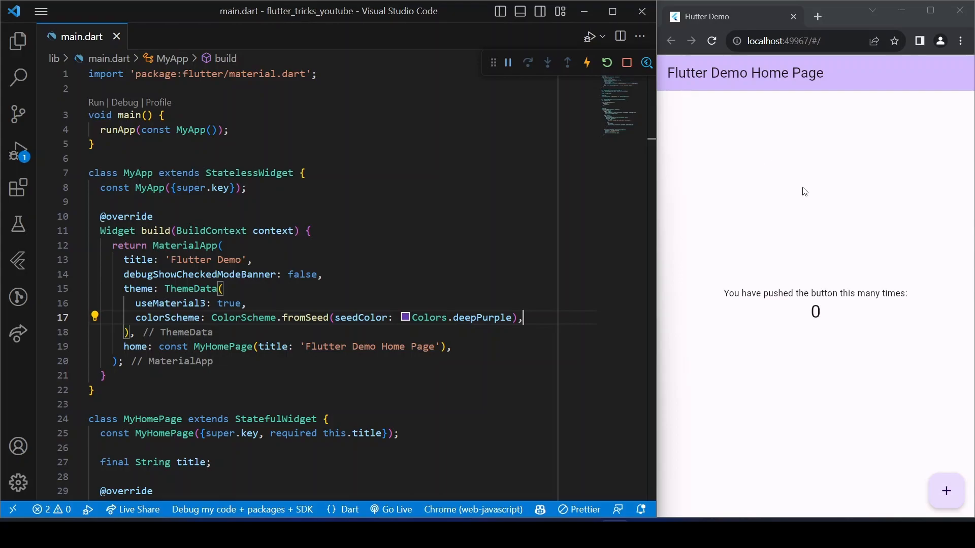
pyautogui.moveTo(871, 322)
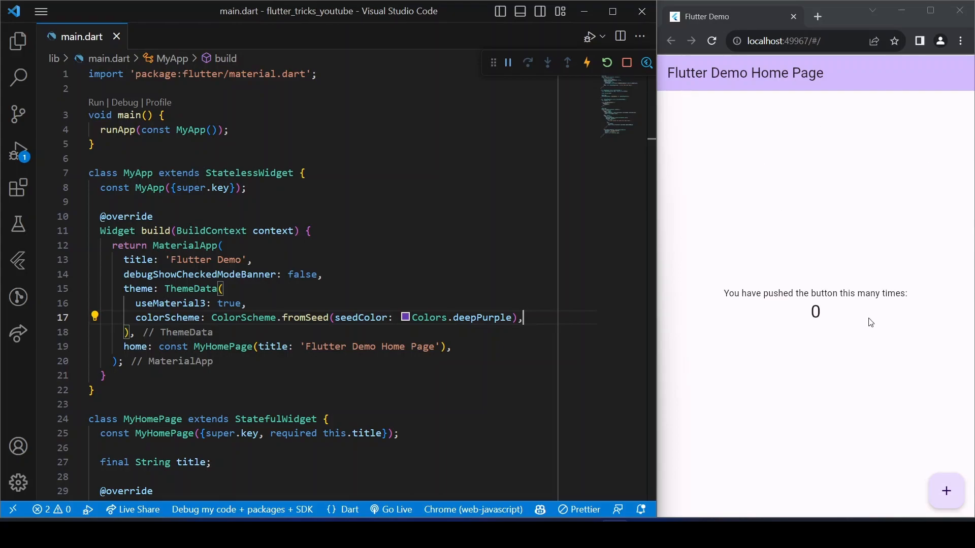
# Bump the demo counter to 3 and add bloc and flutter_bloc via Dart: Add Dependency.
pyautogui.click(945, 491)
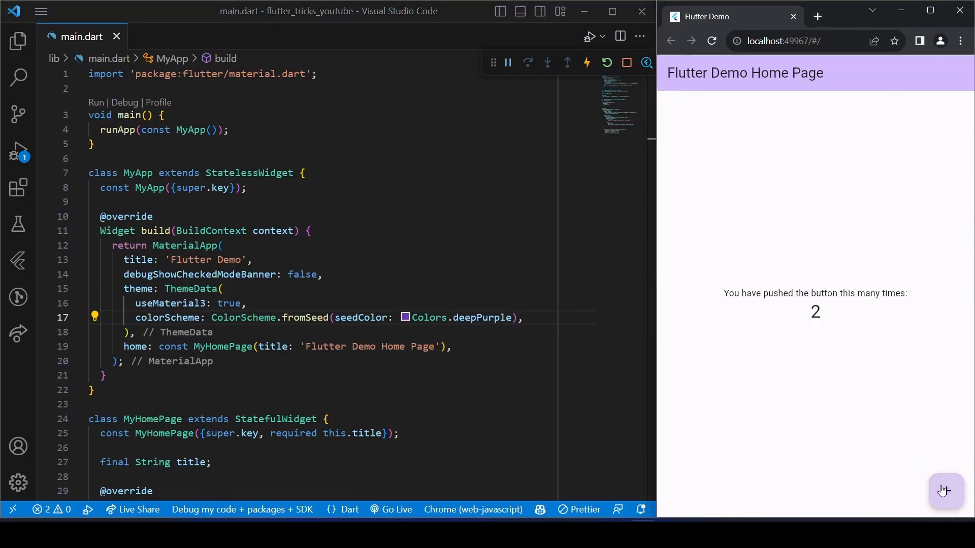
pyautogui.click(945, 490)
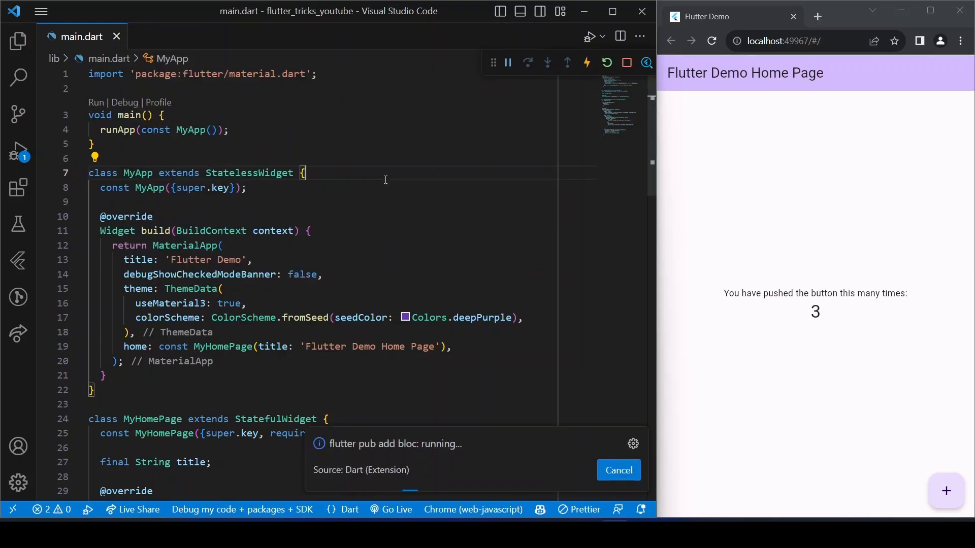
pyautogui.write('flutt')
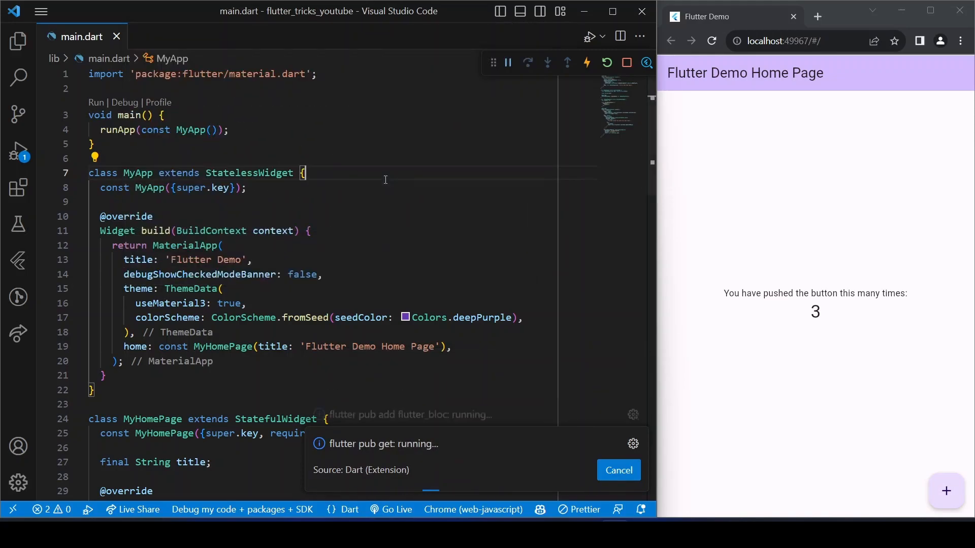
# Check pubspec.yaml lists bloc ^8.1.2 and flutter_bloc ^8.1.3, then close it.
pyautogui.press('ctrl+p')
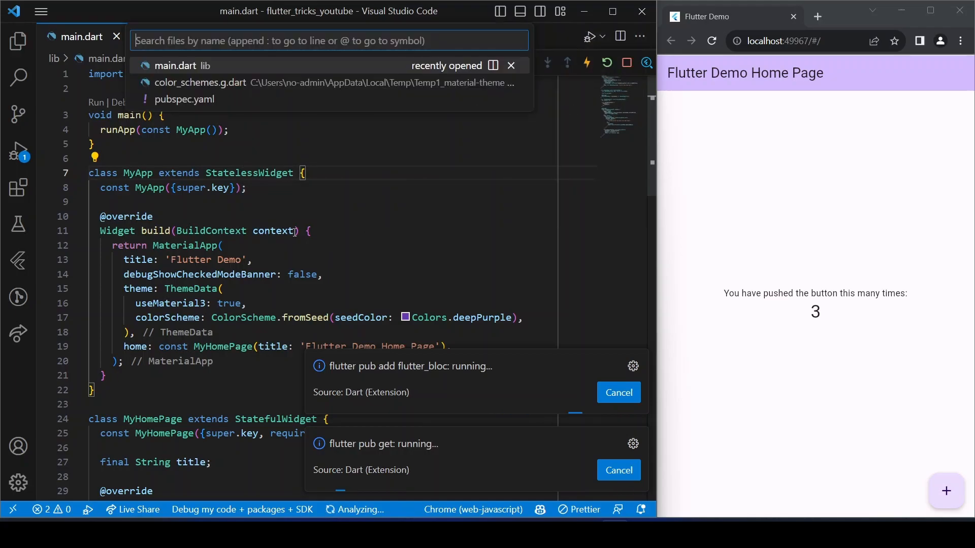
pyautogui.click(184, 99)
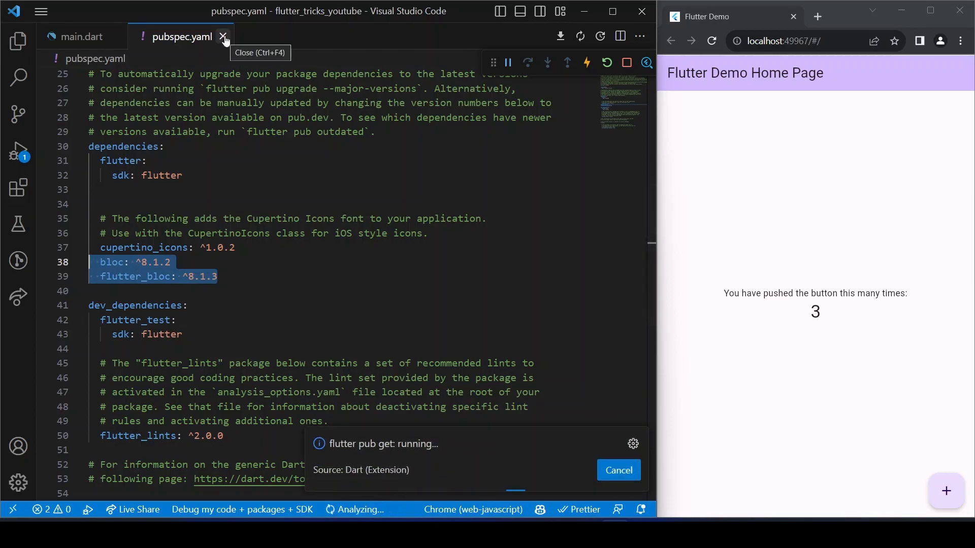
pyautogui.click(224, 36)
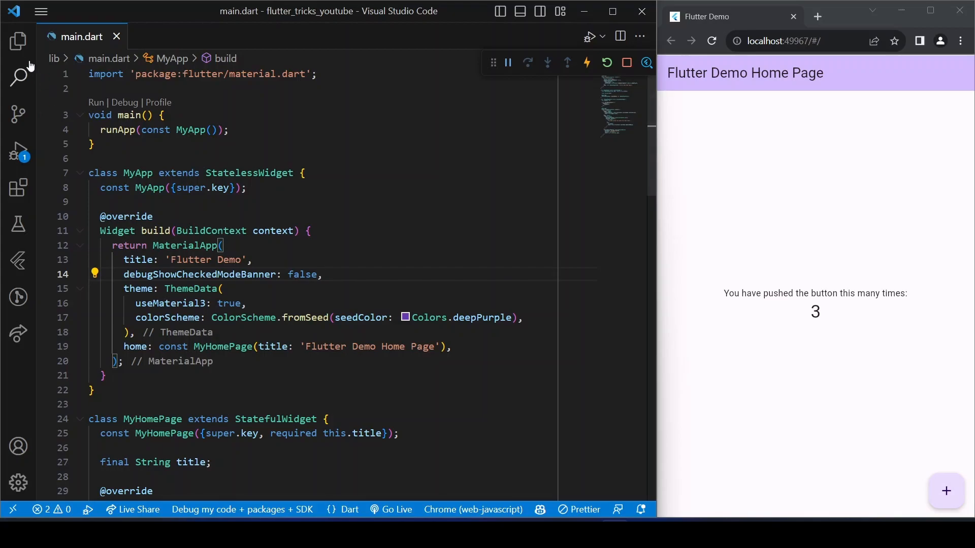
# Generate a new bloc named theme inside the lib folder from the Explorer.
pyautogui.click(19, 40)
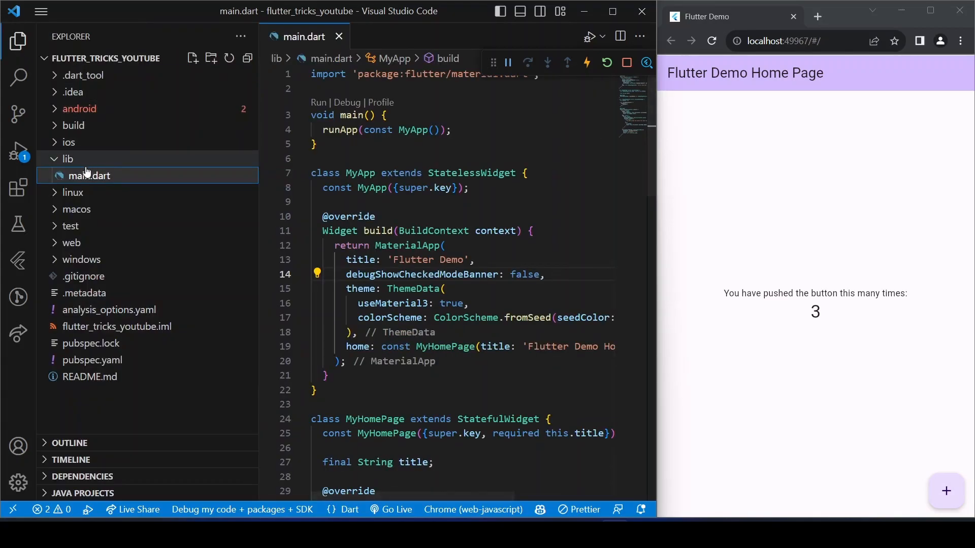
pyautogui.click(67, 159)
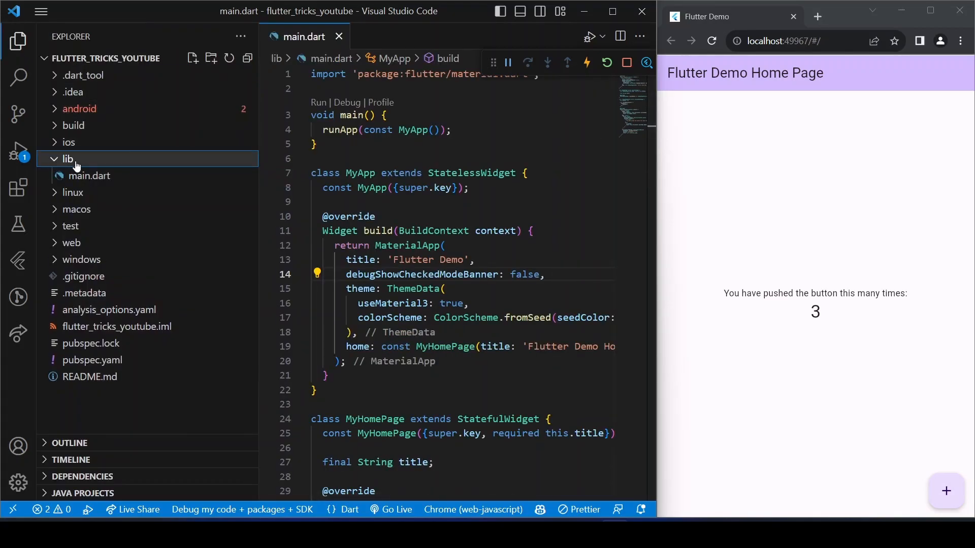
pyautogui.rightClick(67, 159)
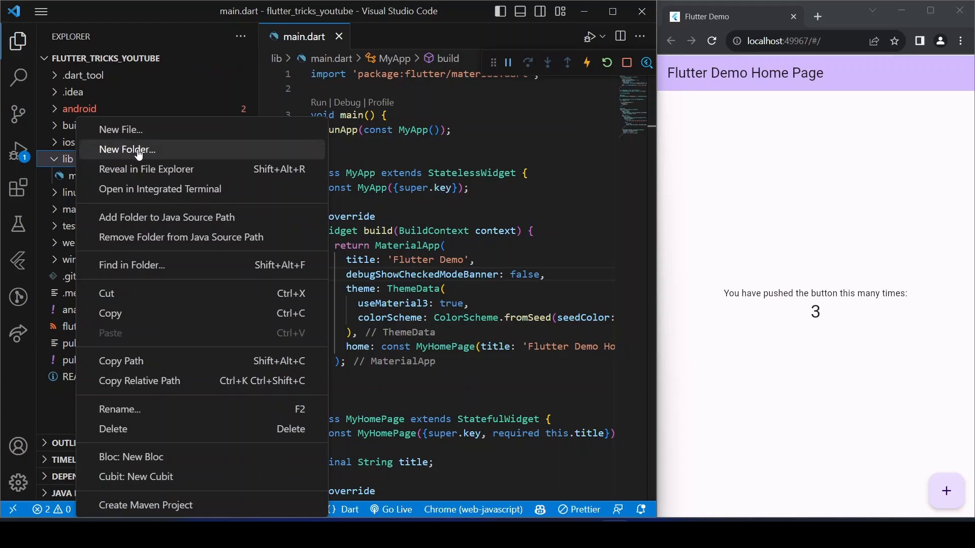
pyautogui.moveTo(131, 457)
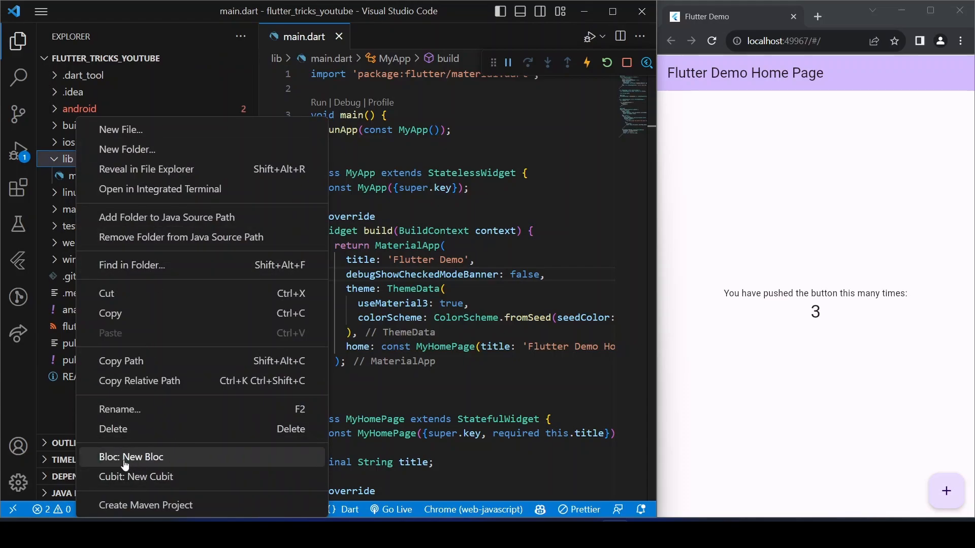
pyautogui.moveTo(173, 466)
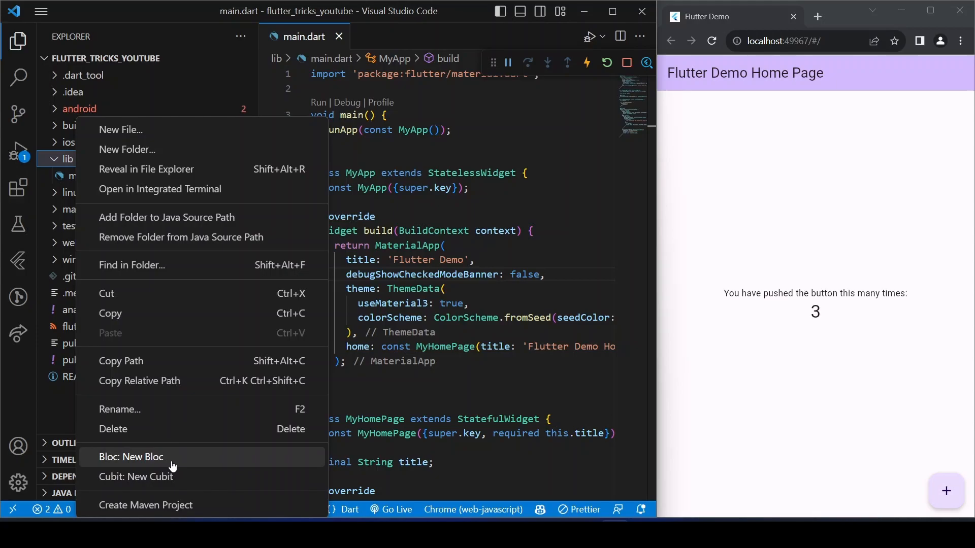
pyautogui.click(131, 457)
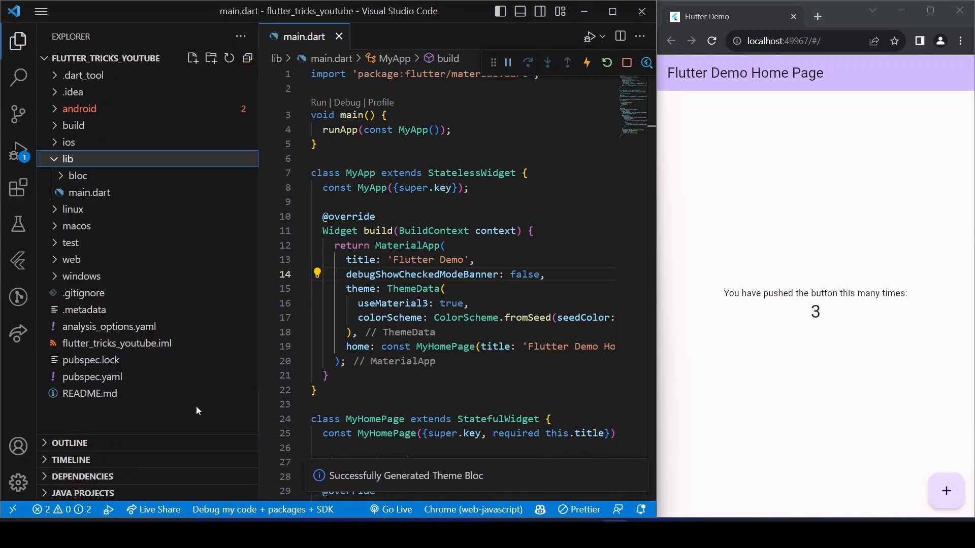
# Delete the generated theme_state.dart, keeping theme_bloc.dart and theme_event.dart.
pyautogui.click(78, 176)
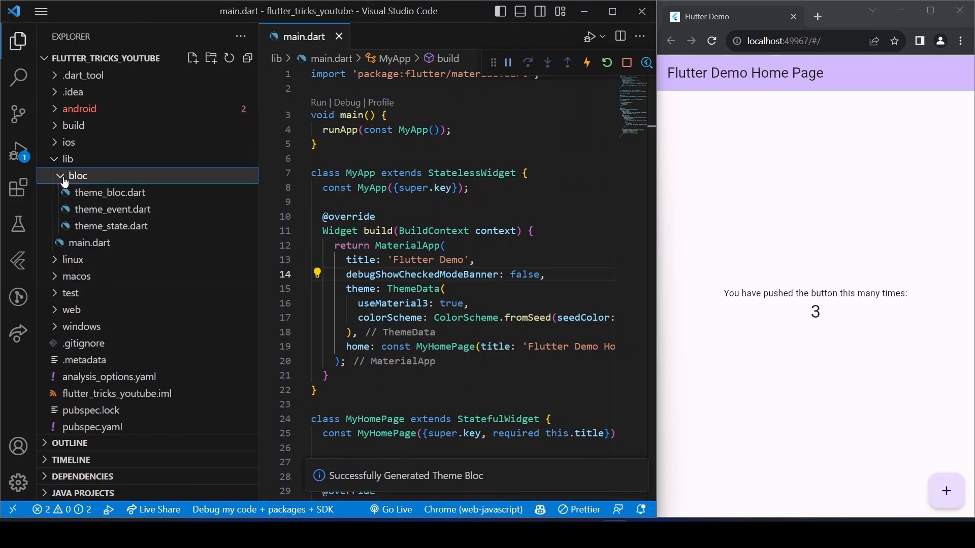
pyautogui.moveTo(111, 192)
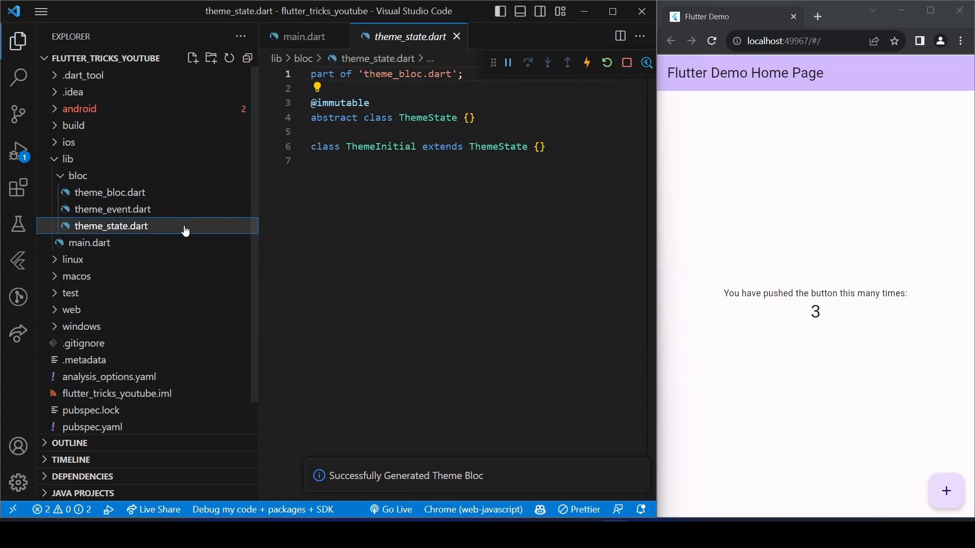
pyautogui.moveTo(143, 232)
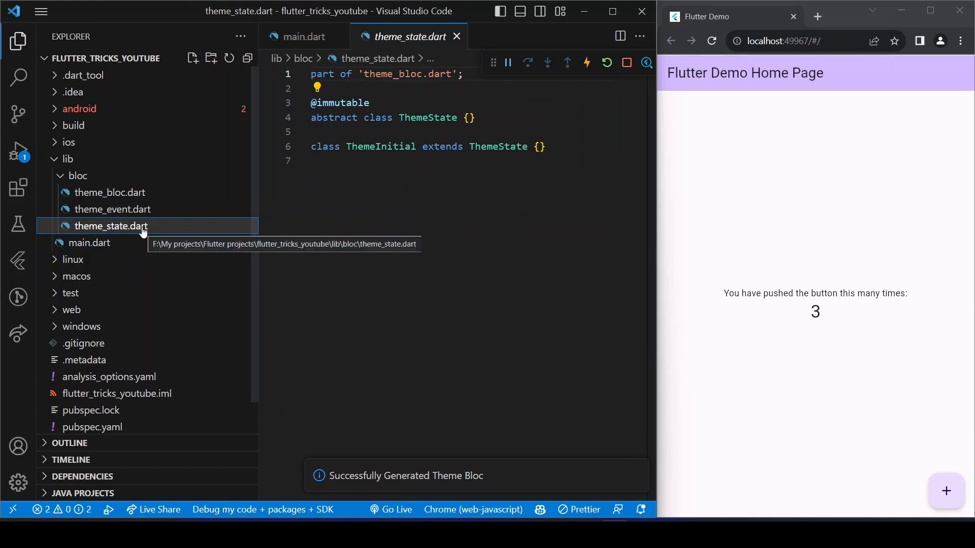
pyautogui.rightClick(110, 225)
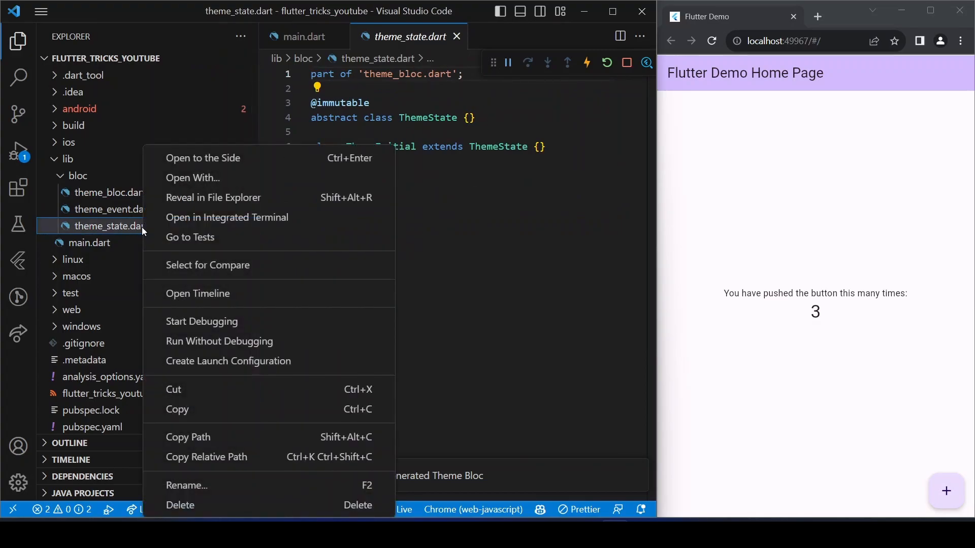
pyautogui.moveTo(246, 425)
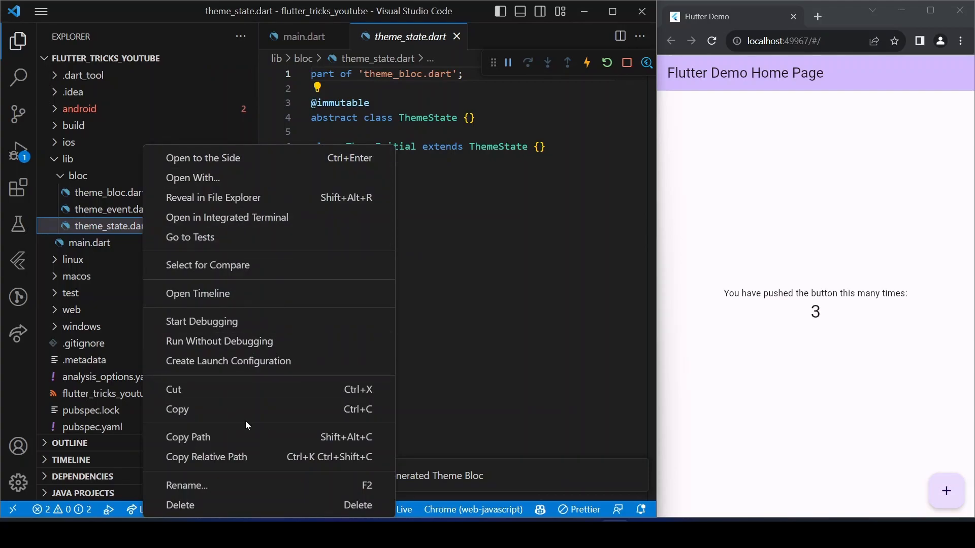
pyautogui.click(180, 505)
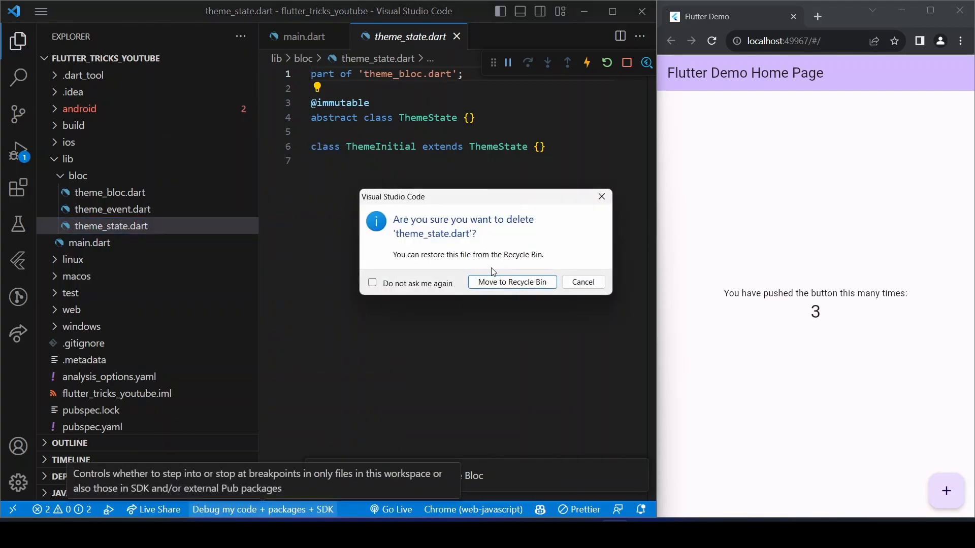
pyautogui.click(512, 282)
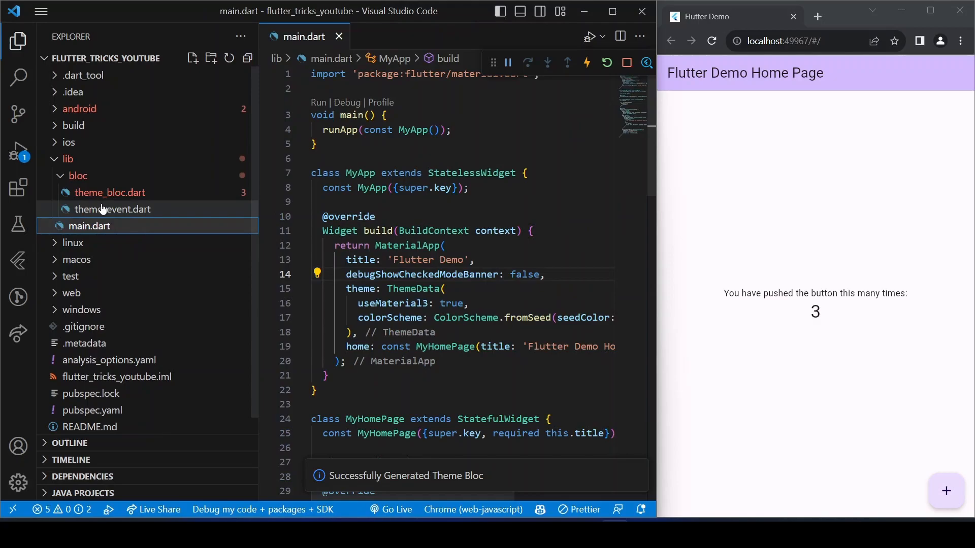
# In theme_bloc.dart, make the state type ThemeMode with ThemeMode.light as the initial value.
pyautogui.click(110, 191)
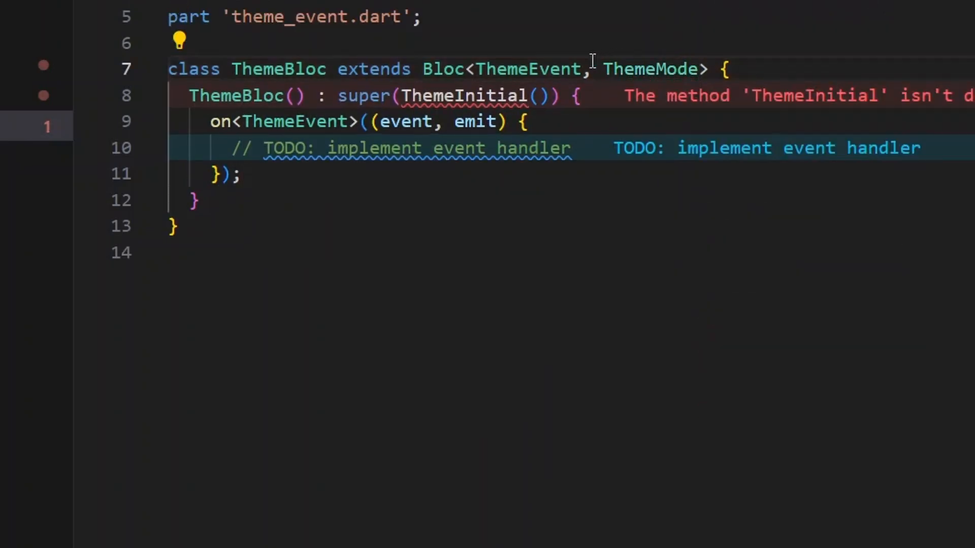
pyautogui.press('BackSpace')
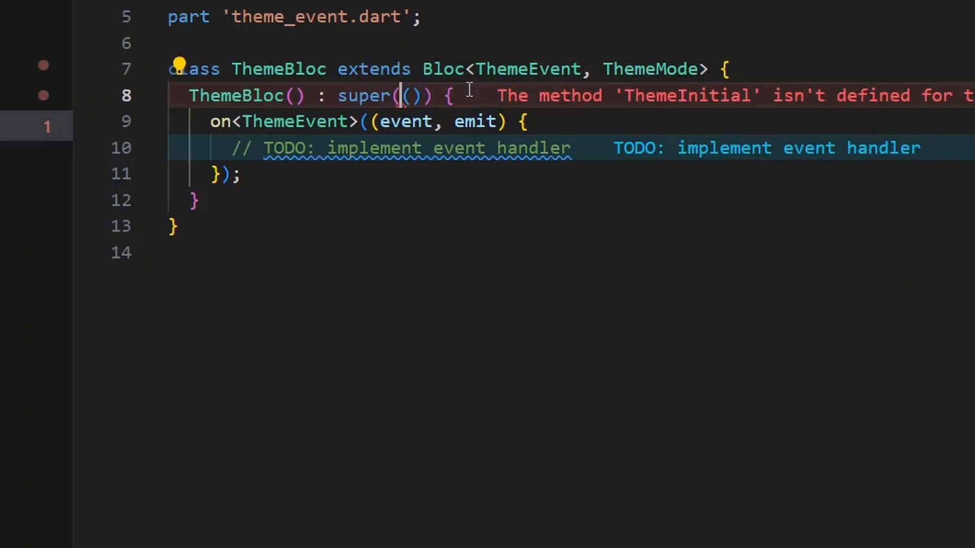
pyautogui.write('The')
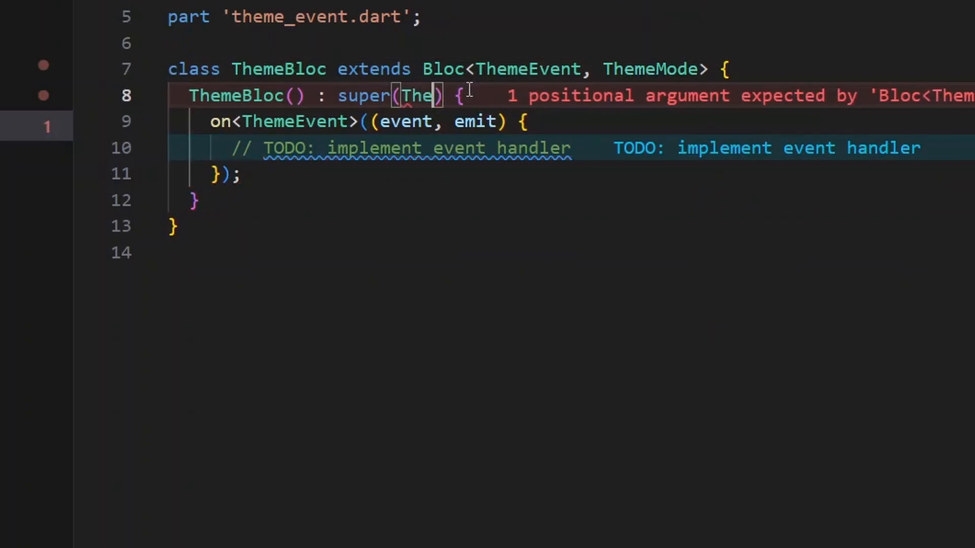
pyautogui.write('ThemeMode.light')
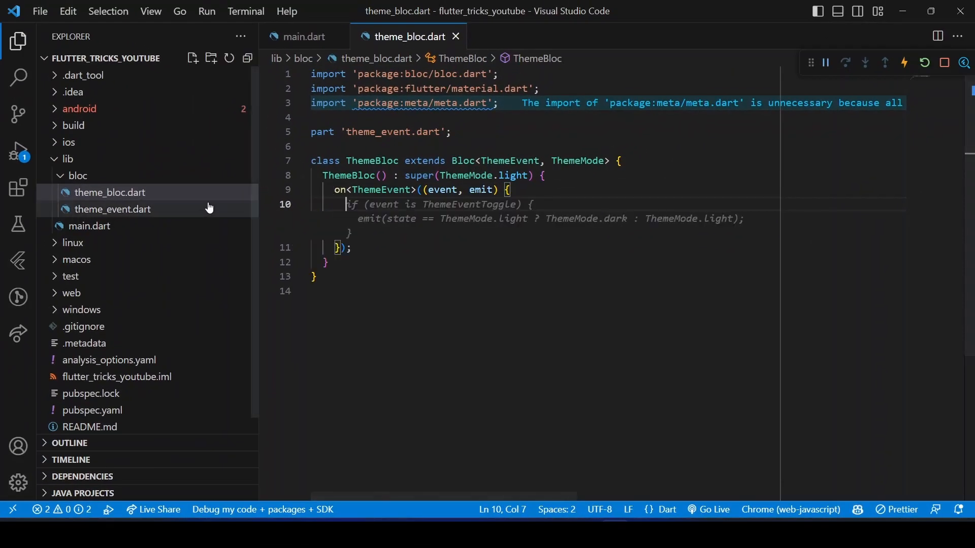
# Add ThemeChanged(this.isDark) and an on<ThemeChanged> handler emitting ThemeMode.dark or ThemeMode.light.
pyautogui.click(113, 209)
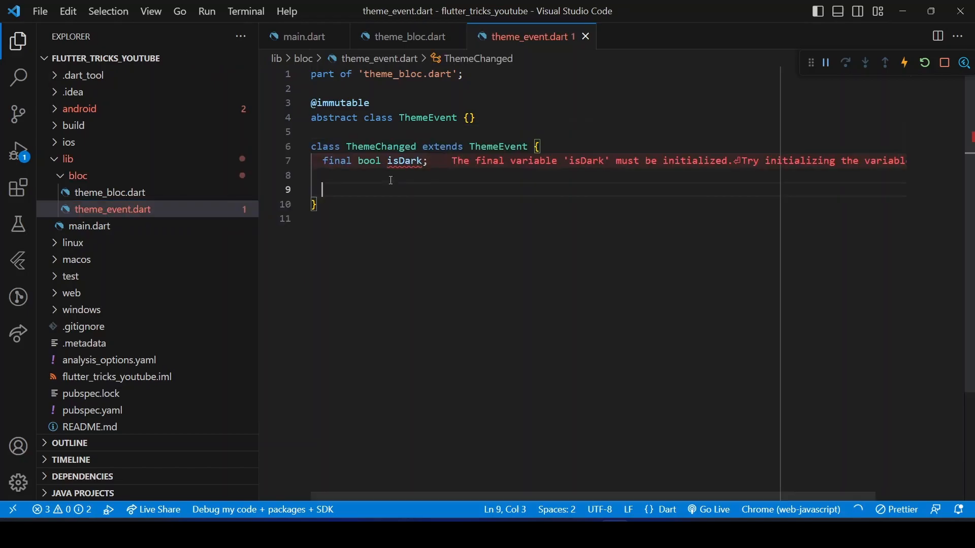
pyautogui.write('ThemeChanged(this.isDark);')
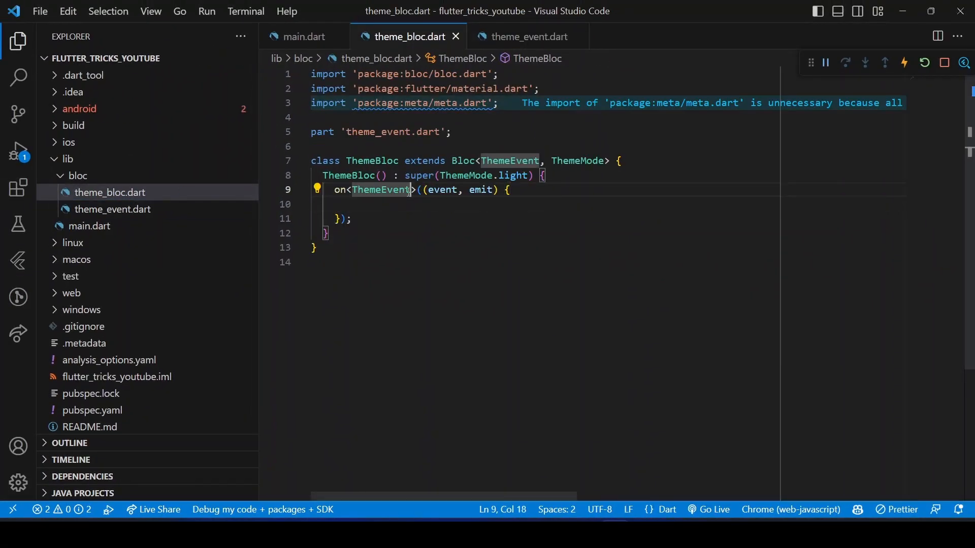
pyautogui.write('ThemeChanged')
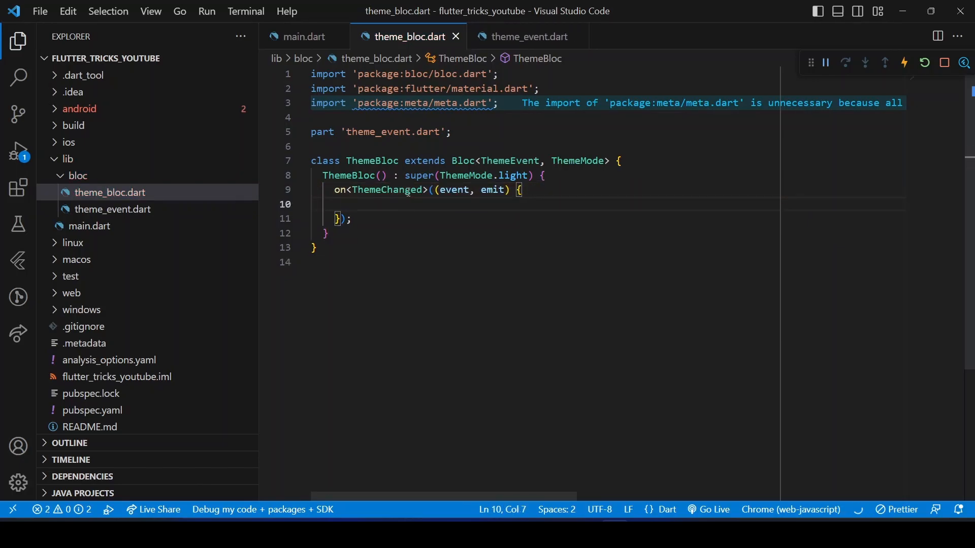
pyautogui.write('emit(event.isDark ? ThemeMode.dark : ThemeMode.light);')
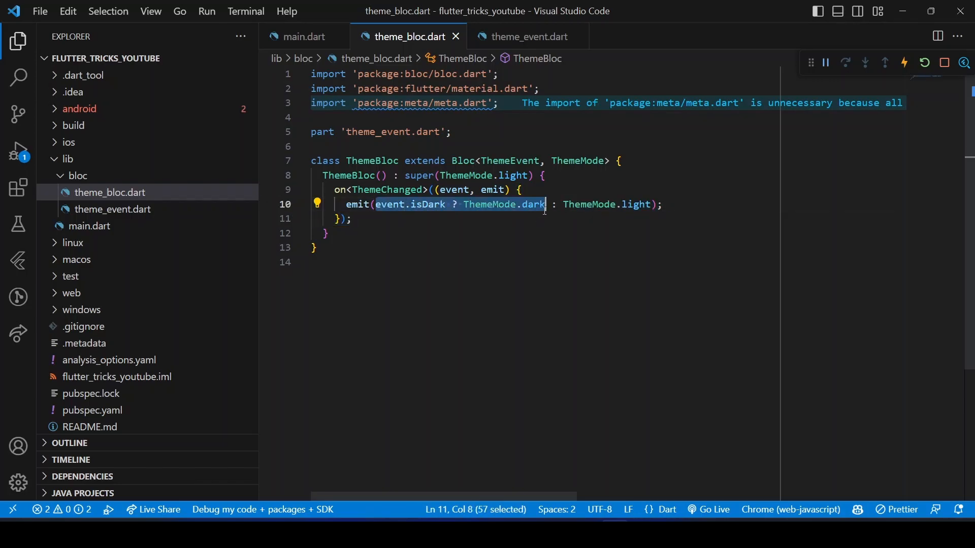
pyautogui.moveTo(527, 204)
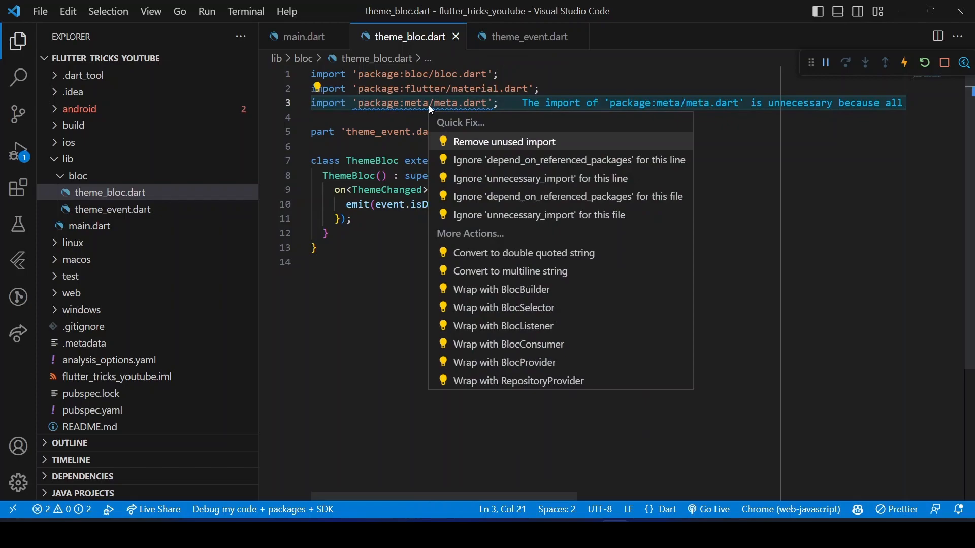
# Remove the unused meta import with Quick Fix and select lib for a new file.
pyautogui.click(504, 142)
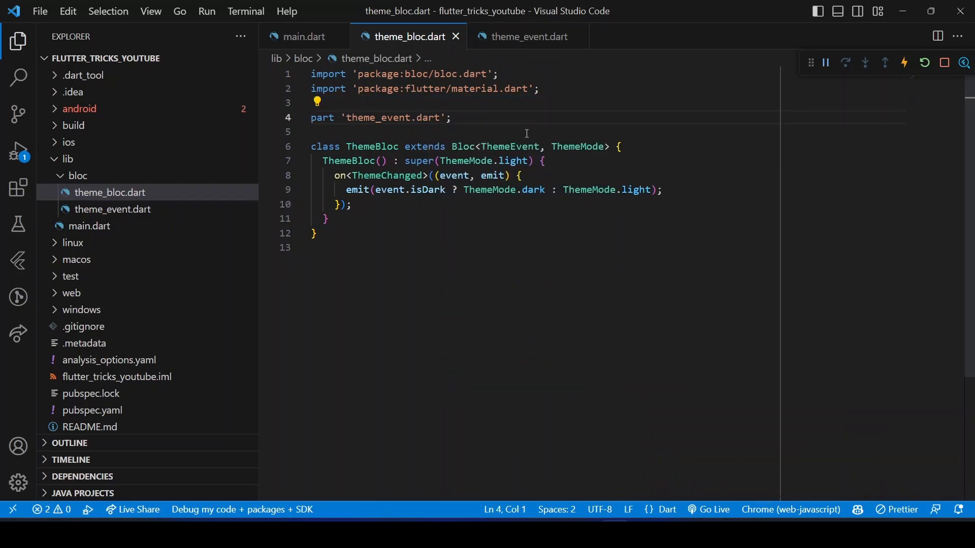
pyautogui.doubleClick(635, 189)
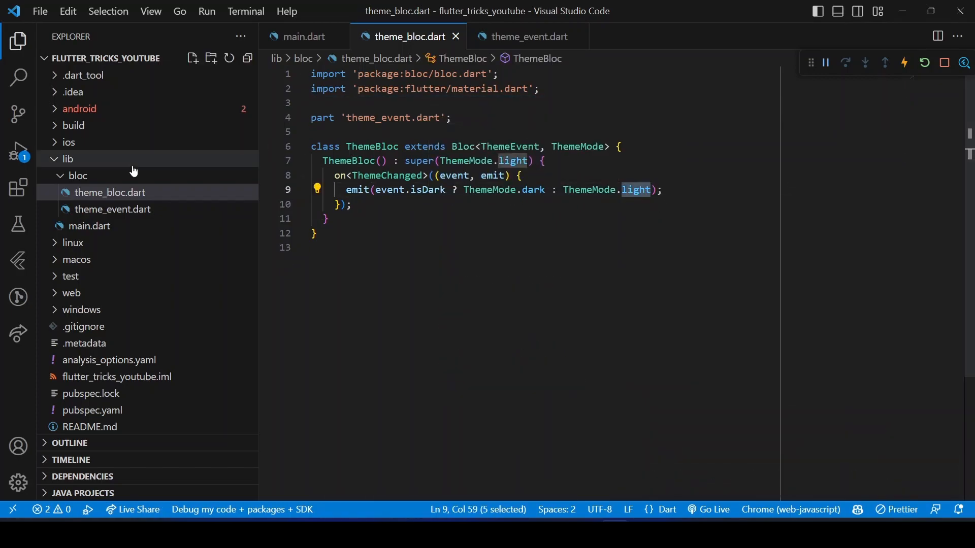
pyautogui.click(77, 175)
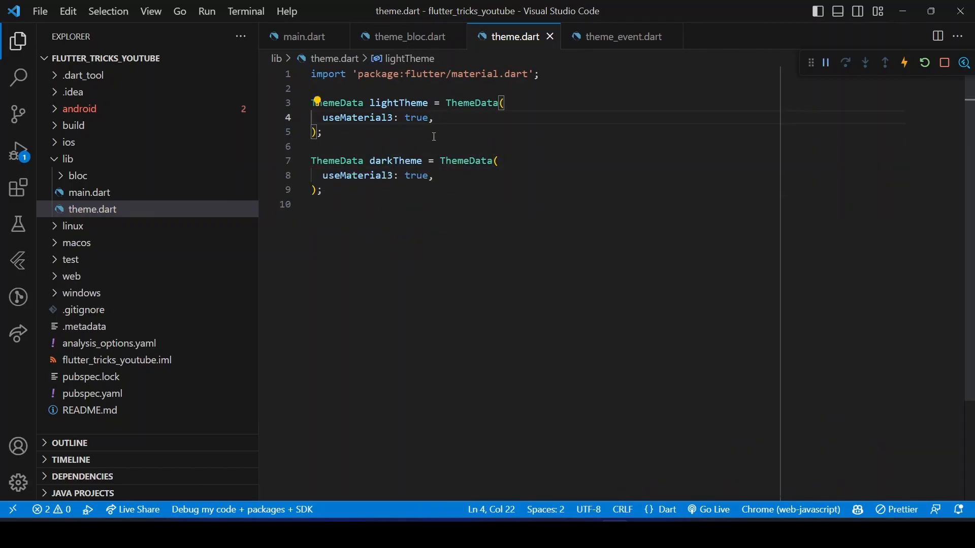
# Start a colorScheme entry in the lightTheme ThemeData of lib/theme.dart.
pyautogui.write('colorScheme:')
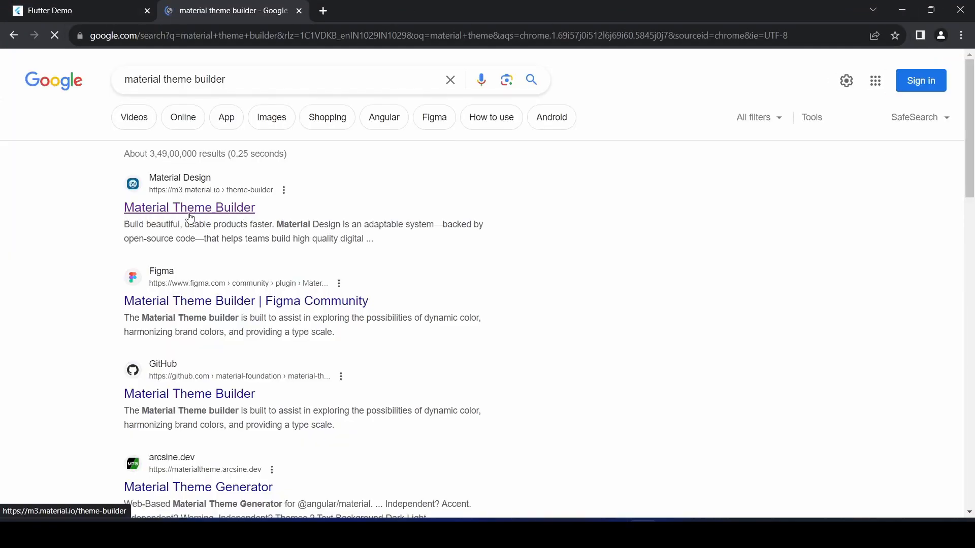
# Build a custom scheme in Material Theme Builder, preview dark mode, and copy all of color_schemes.g.dart.
pyautogui.click(188, 207)
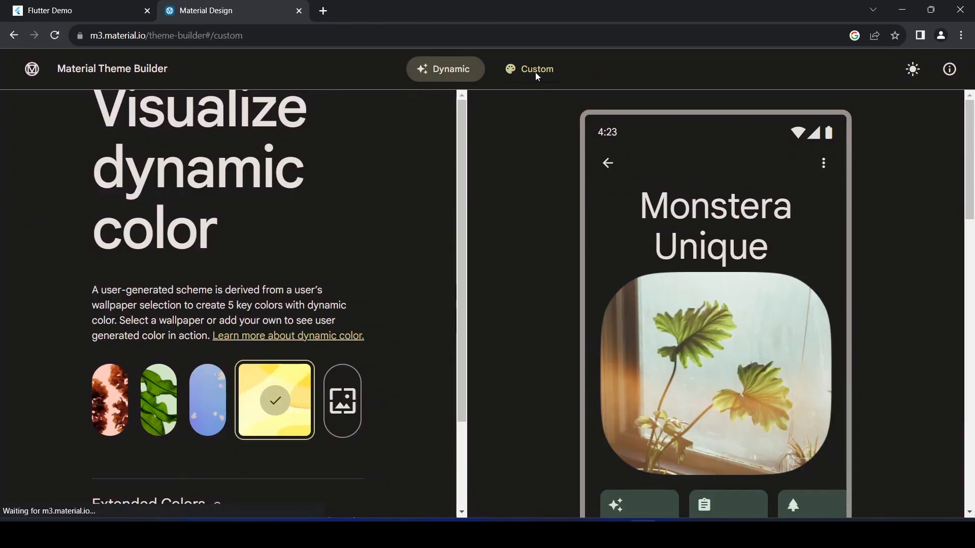
pyautogui.click(530, 69)
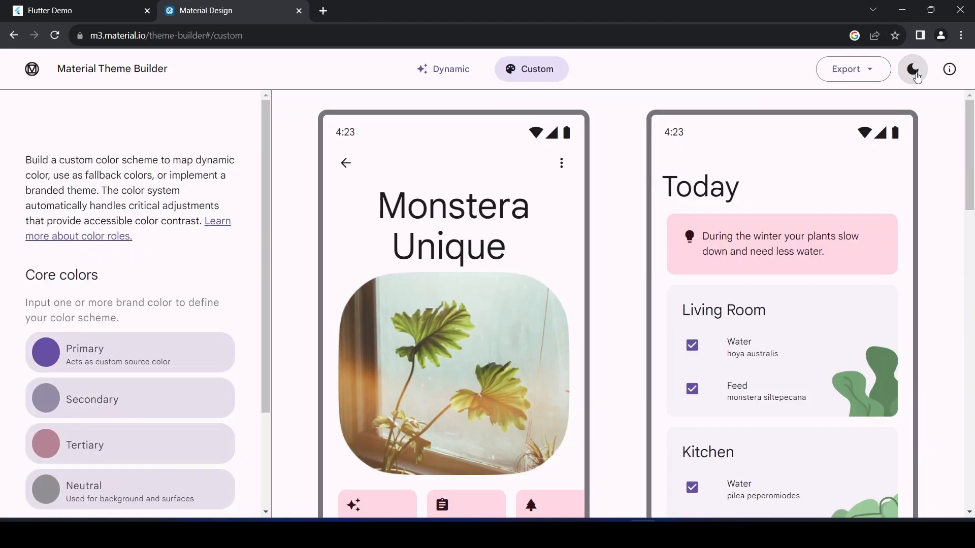
pyautogui.click(853, 68)
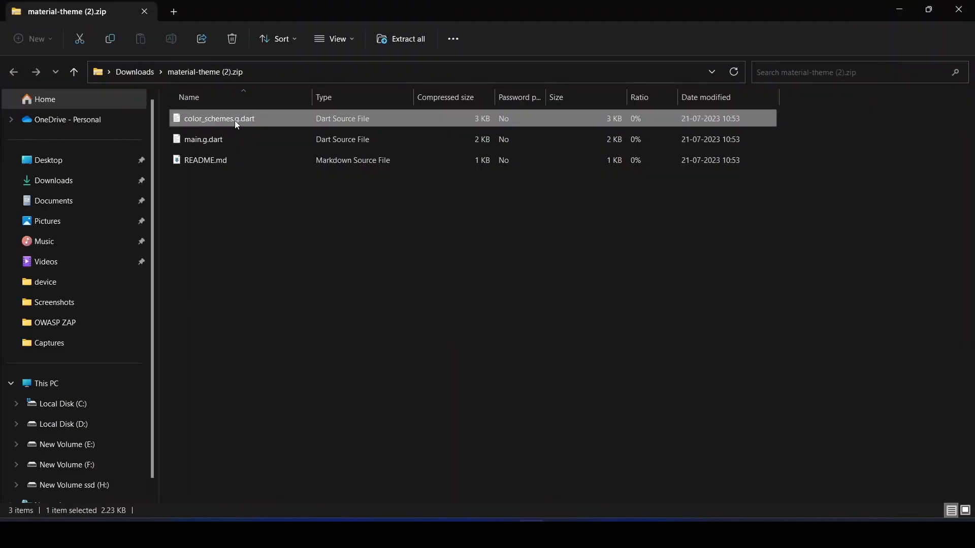
pyautogui.doubleClick(219, 119)
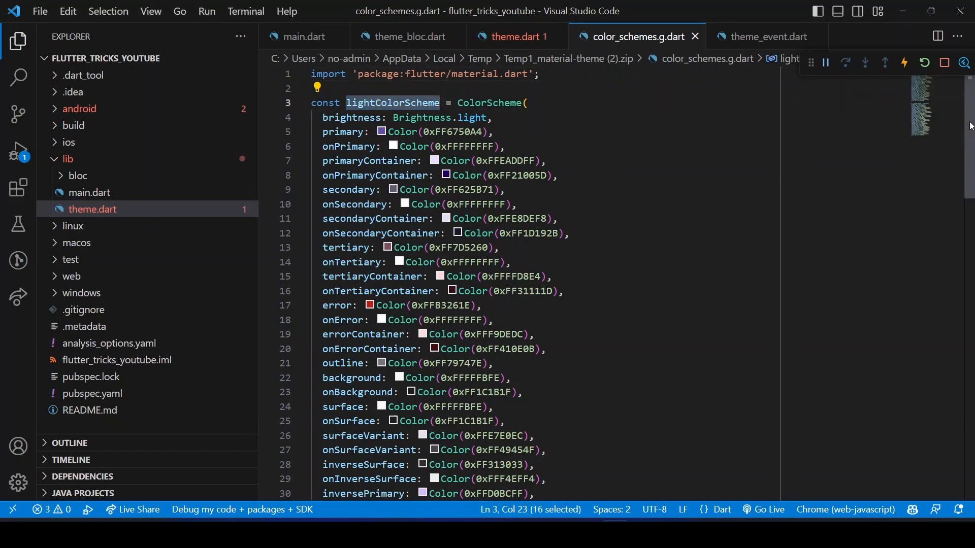
pyautogui.press('ctrl+a')
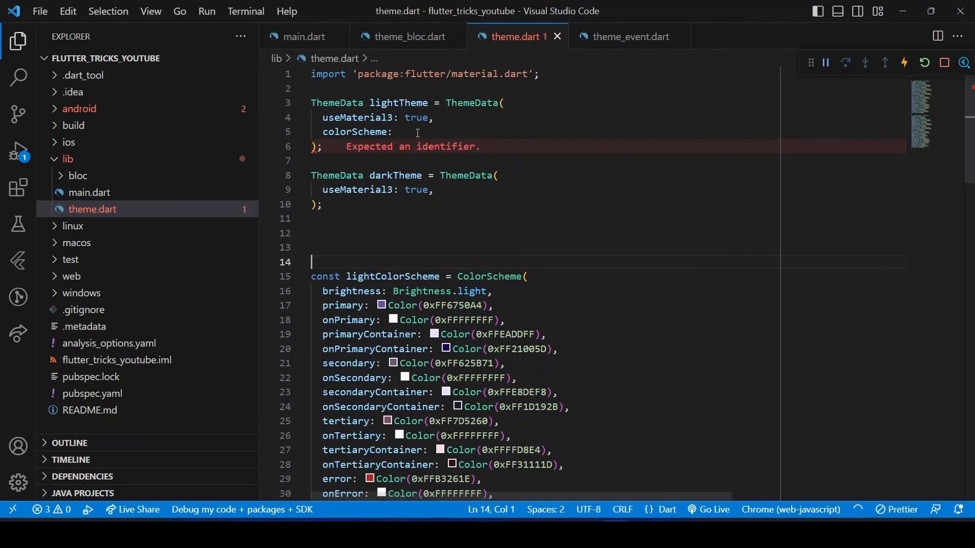
# Set lightTheme's colorScheme to lightColorScheme and darkTheme's to darkColorScheme.
pyautogui.write('light')
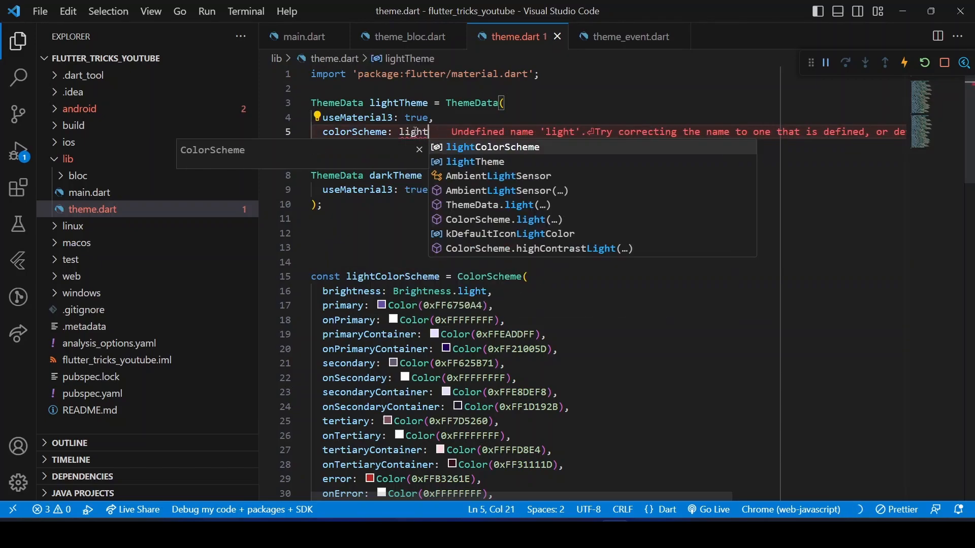
pyautogui.click(492, 148)
pyautogui.write('colorScheme: darkColorScheme')
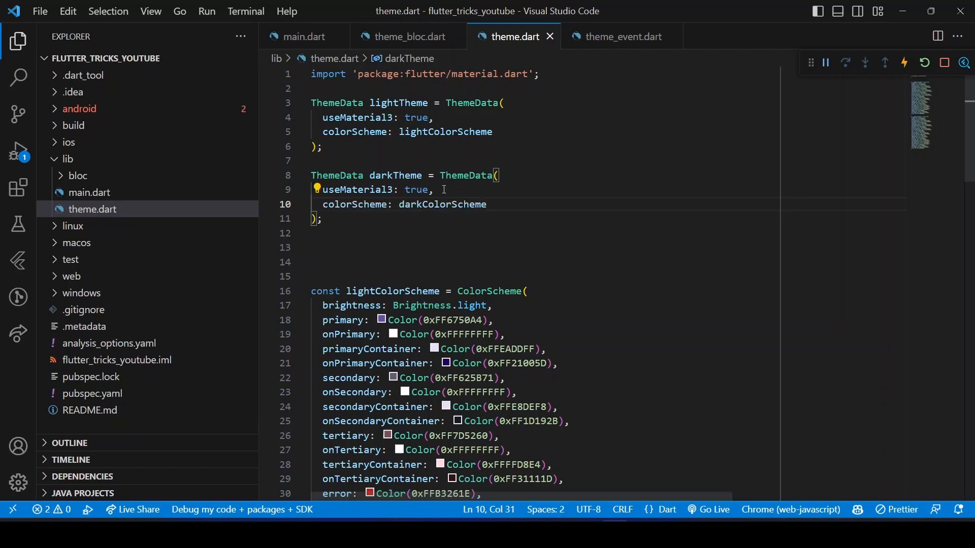
pyautogui.doubleClick(442, 204)
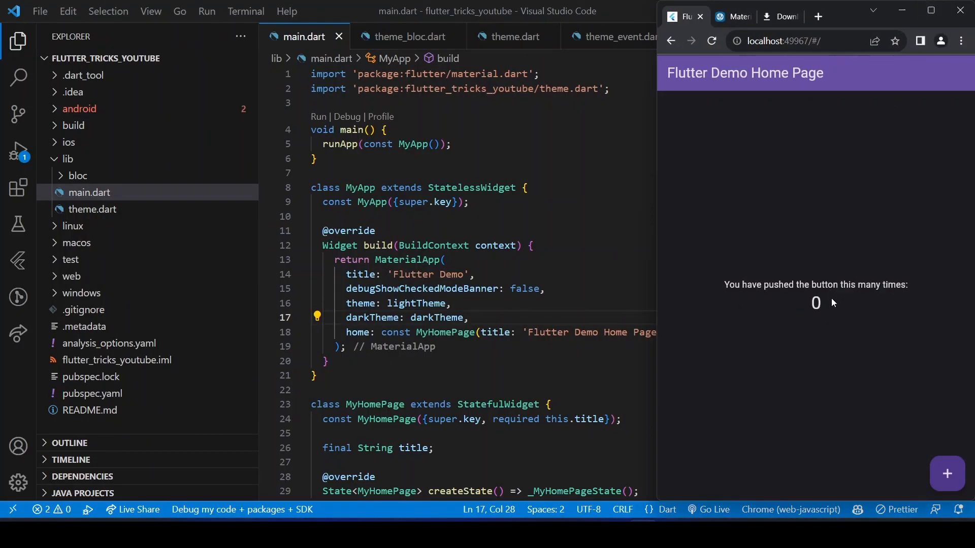
# Wrap MaterialApp with BlocProvider creating ThemeBloc() and set themeMode to ThemeMode.dark.
pyautogui.click(946, 473)
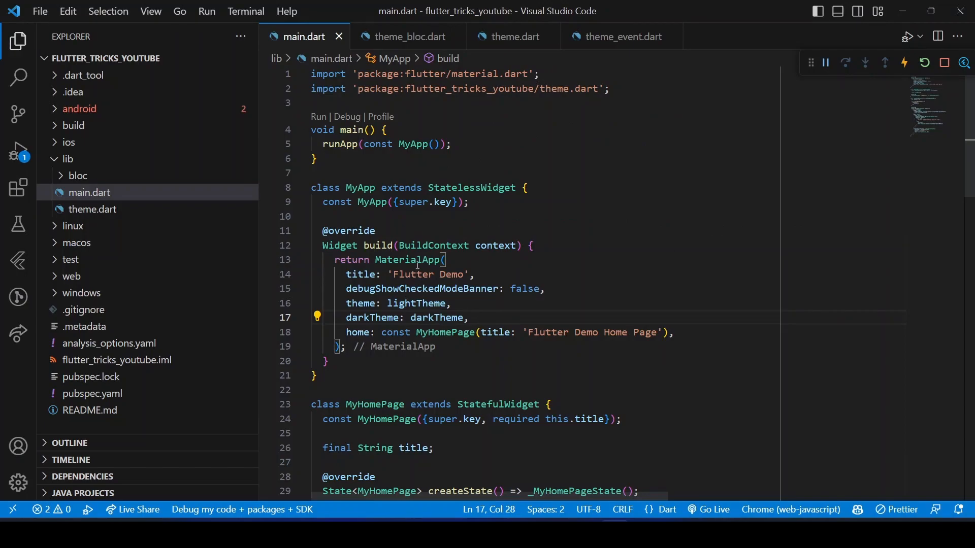
pyautogui.click(408, 260)
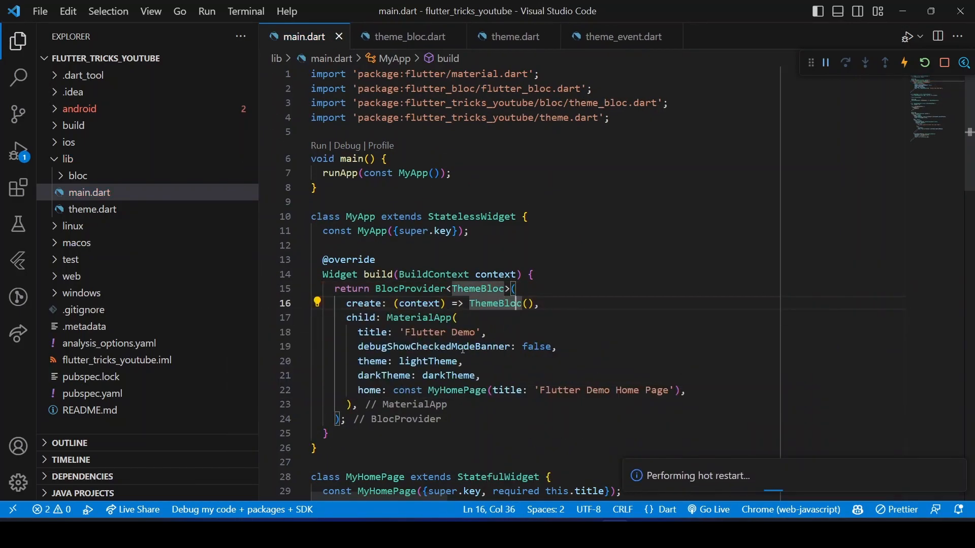
pyautogui.click(463, 362)
pyautogui.write('themeMode: ,')
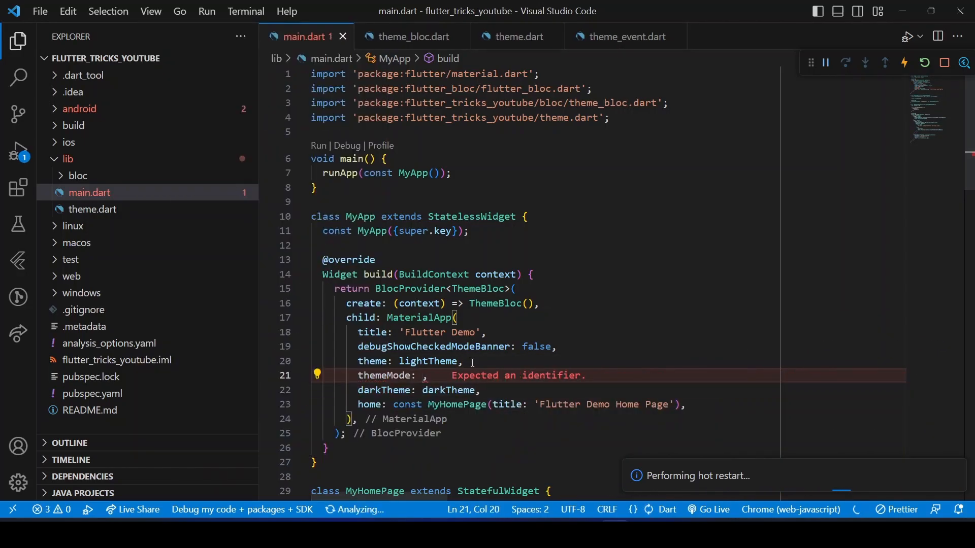
pyautogui.write('context.watch<ThemeBloc>().state')
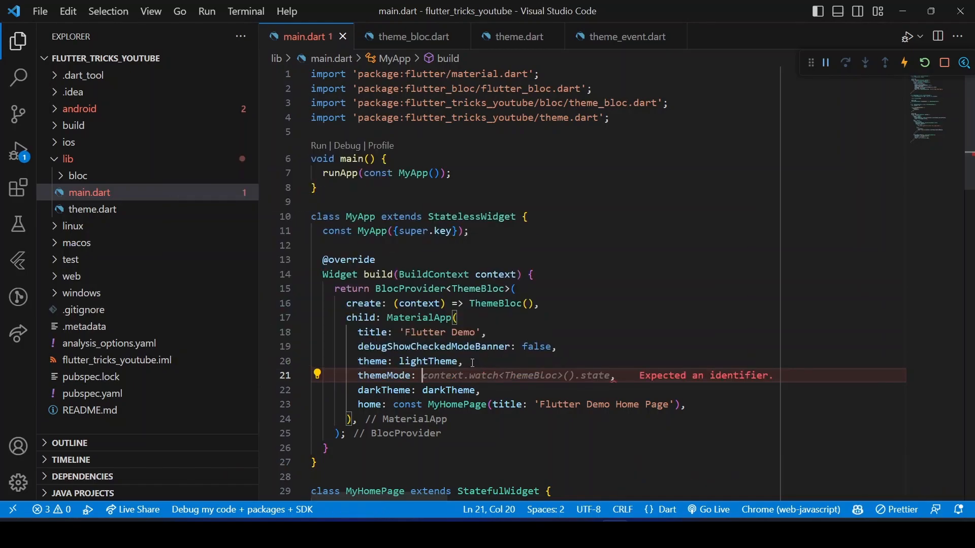
pyautogui.write('The')
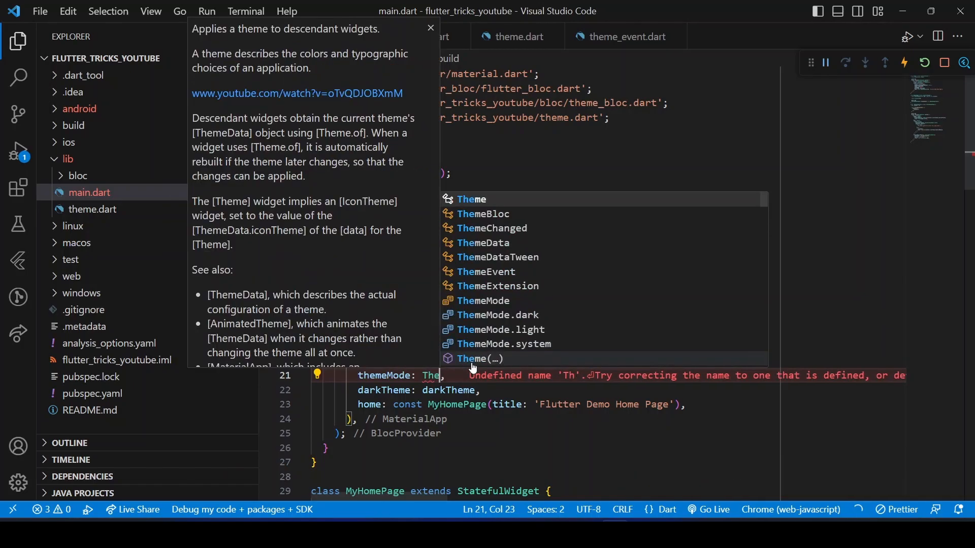
pyautogui.click(496, 329)
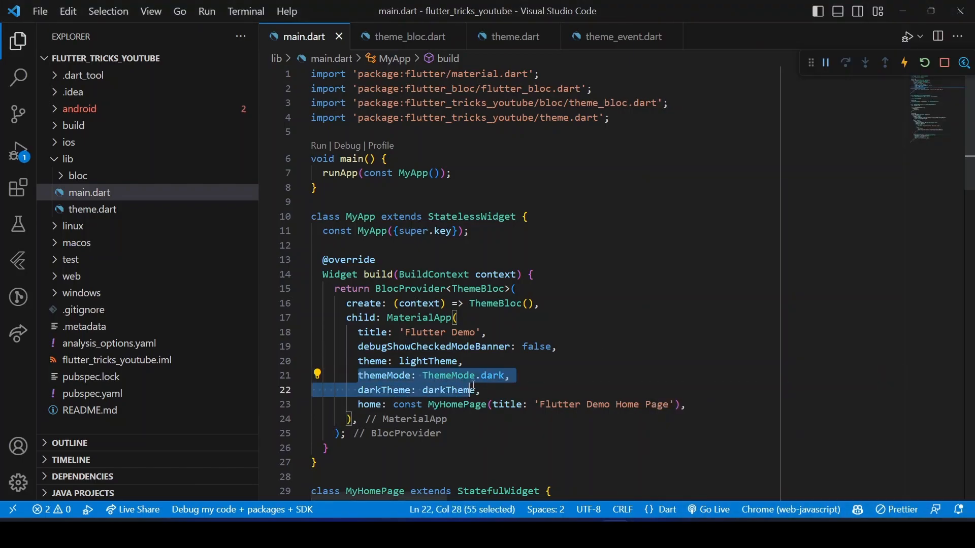
# Select MaterialApp and bring up its widget-wrapping code actions.
pyautogui.press('shift+Right')
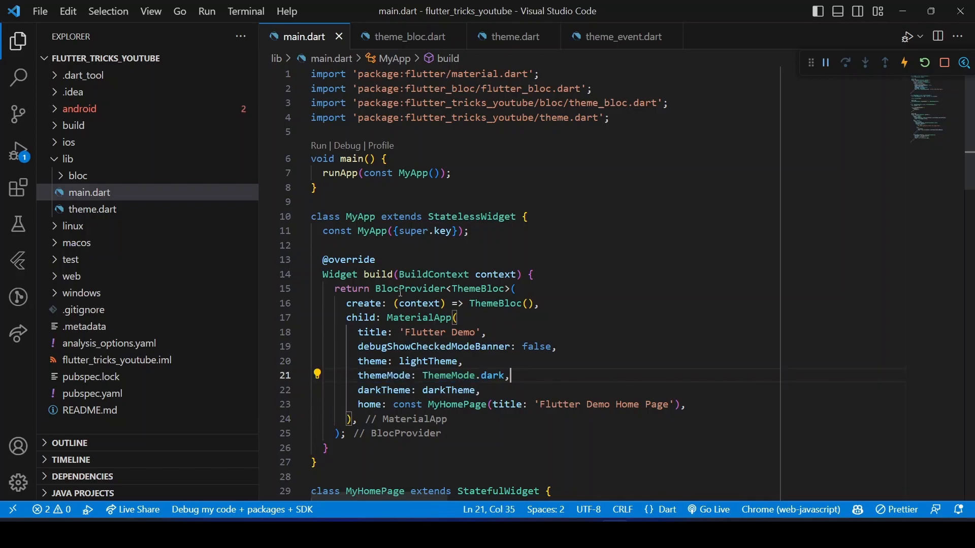
pyautogui.doubleClick(447, 374)
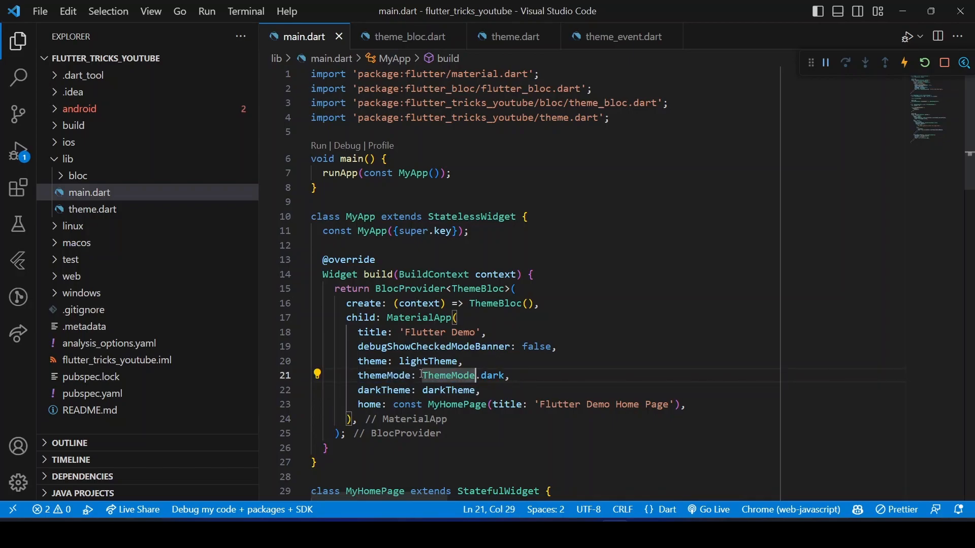
pyautogui.click(420, 318)
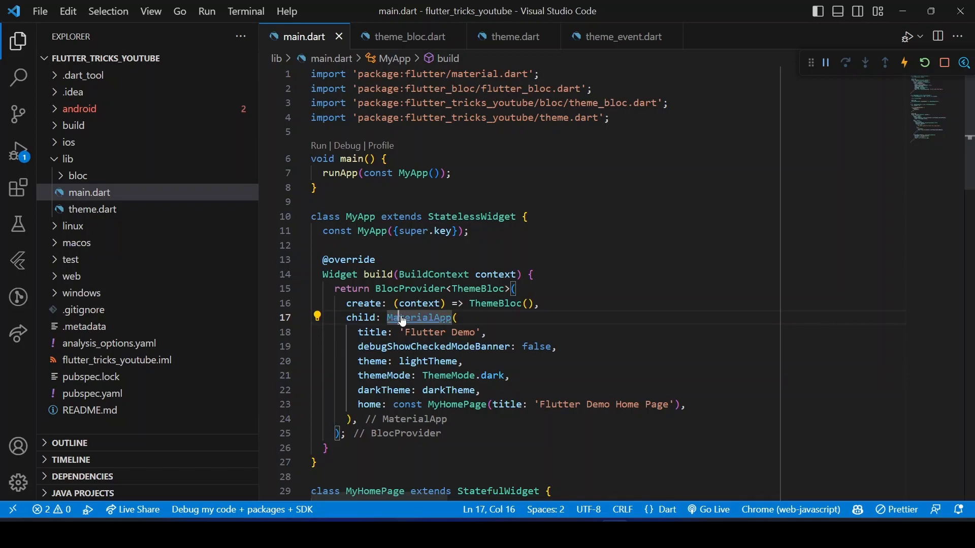
pyautogui.click(316, 317)
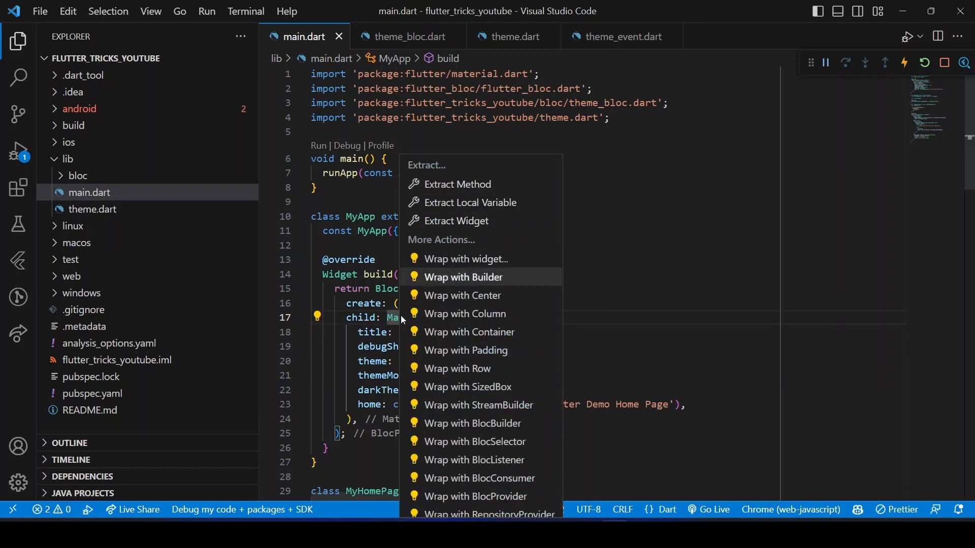
pyautogui.moveTo(472, 423)
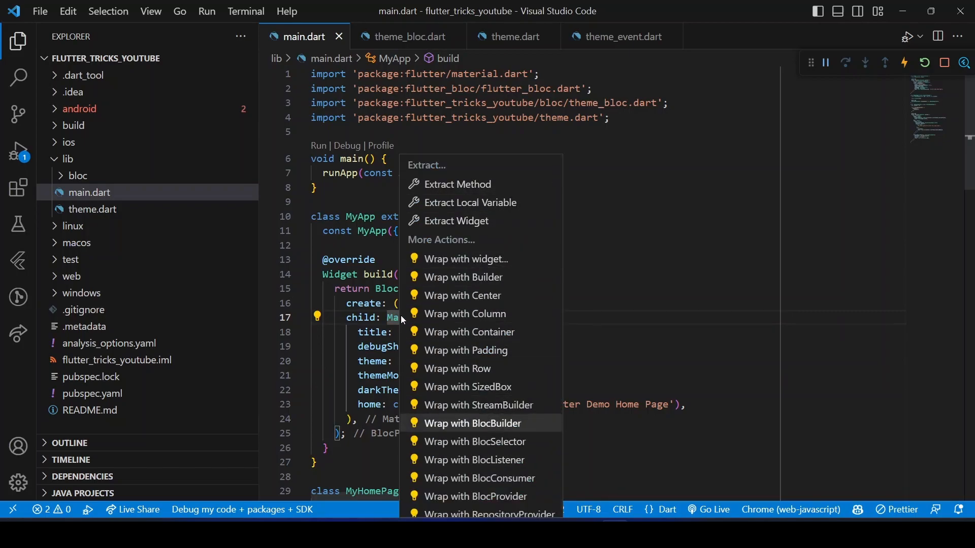
# Wrap MaterialApp in BlocBuilder<ThemeBloc, ThemeMode> and set themeMode from the builder's state.
pyautogui.click(472, 423)
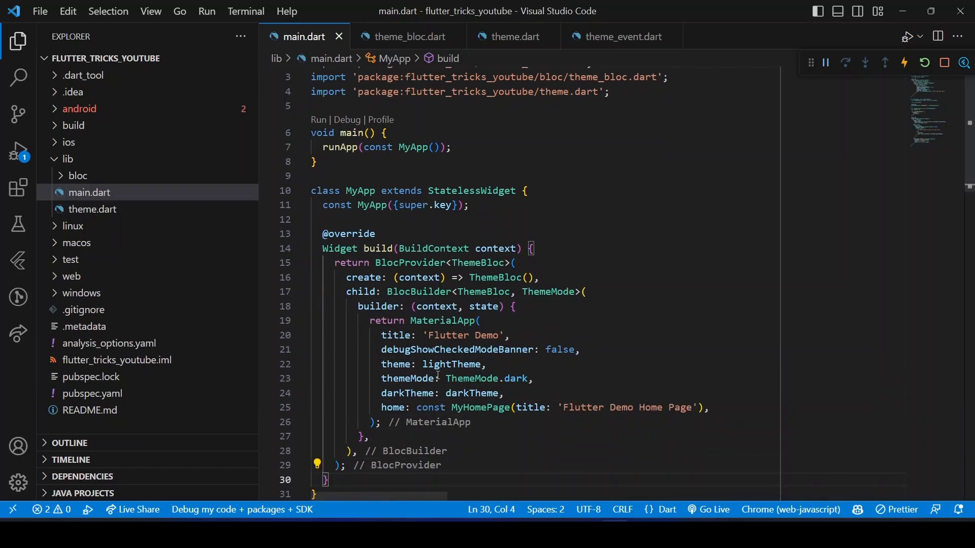
pyautogui.doubleClick(486, 379)
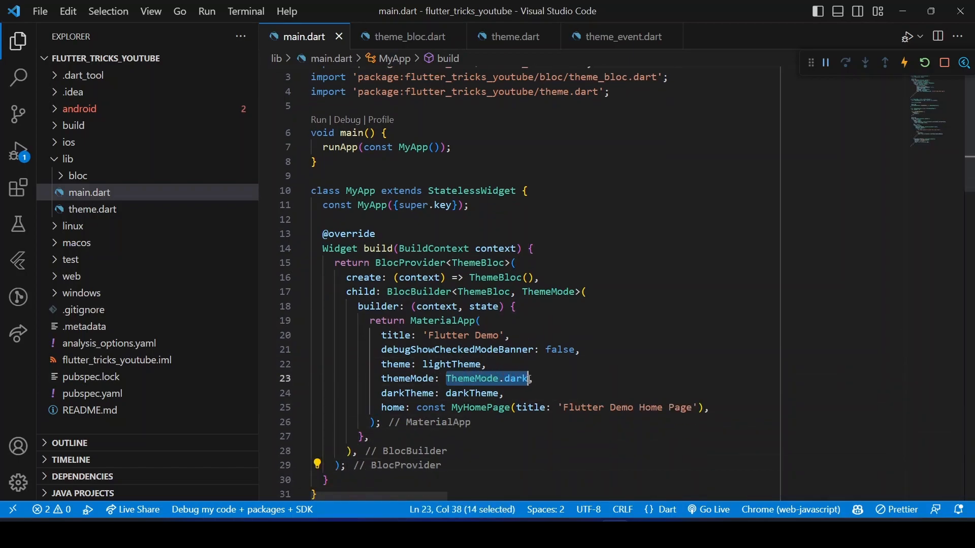
pyautogui.write('state')
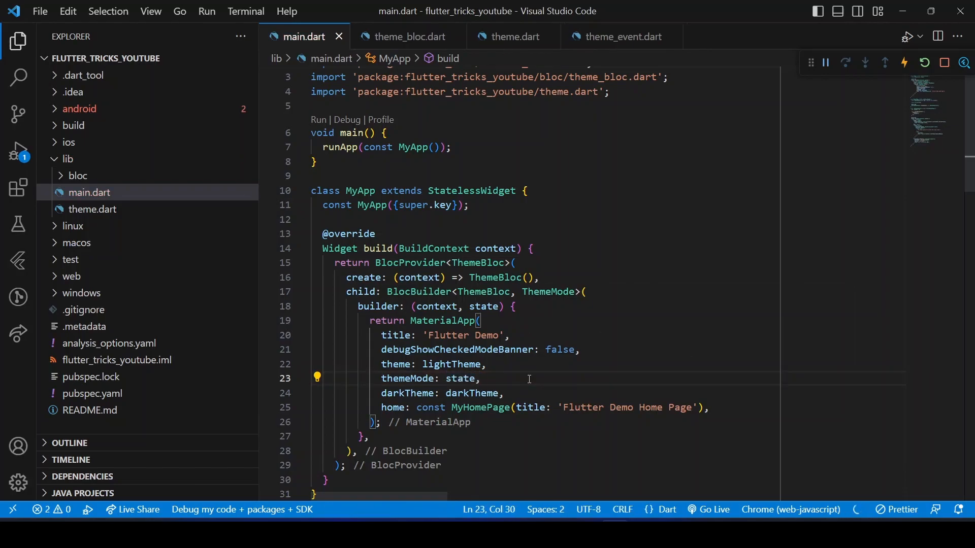
pyautogui.doubleClick(461, 378)
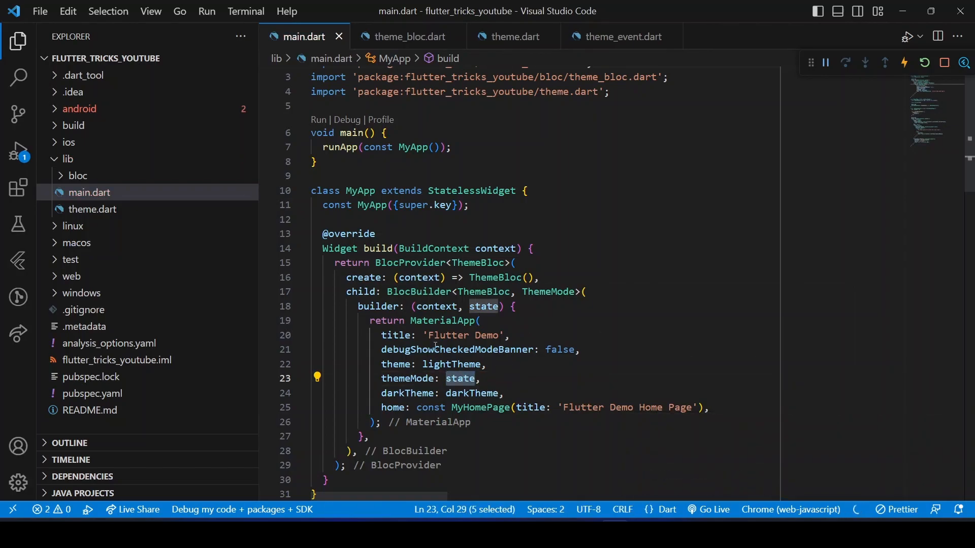
pyautogui.moveTo(483, 306)
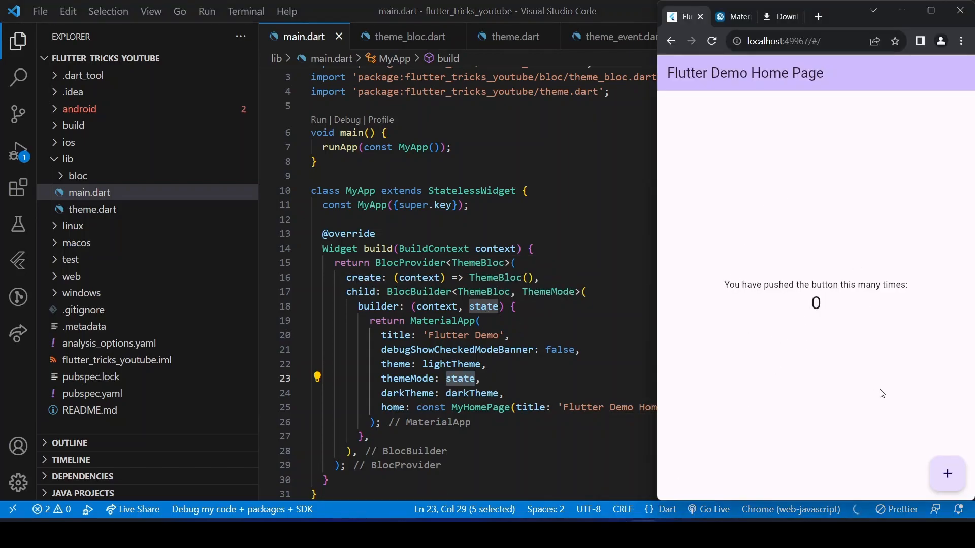
# Bump the counter in the running app, then view theme_bloc.dart to confirm ThemeBloc starts in ThemeMode.dark.
pyautogui.click(946, 474)
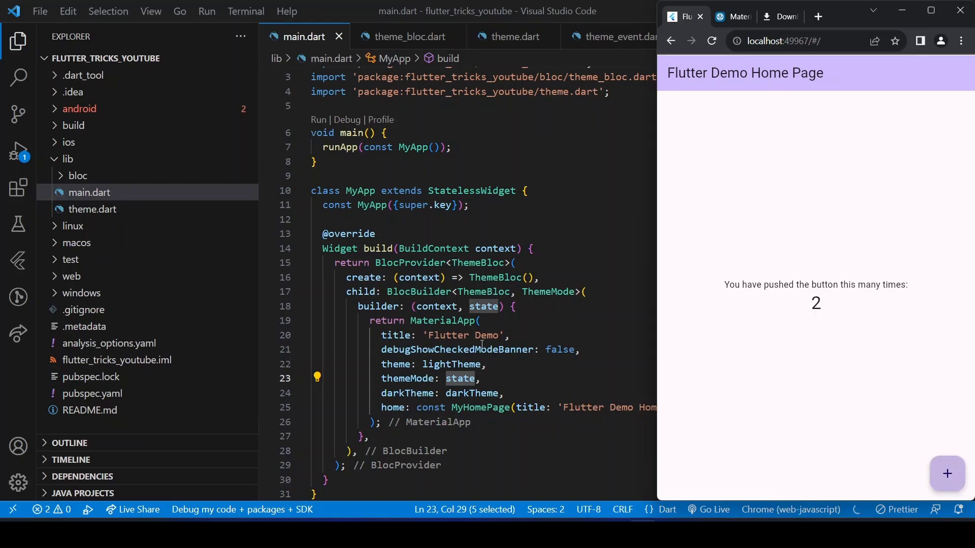
pyautogui.click(77, 176)
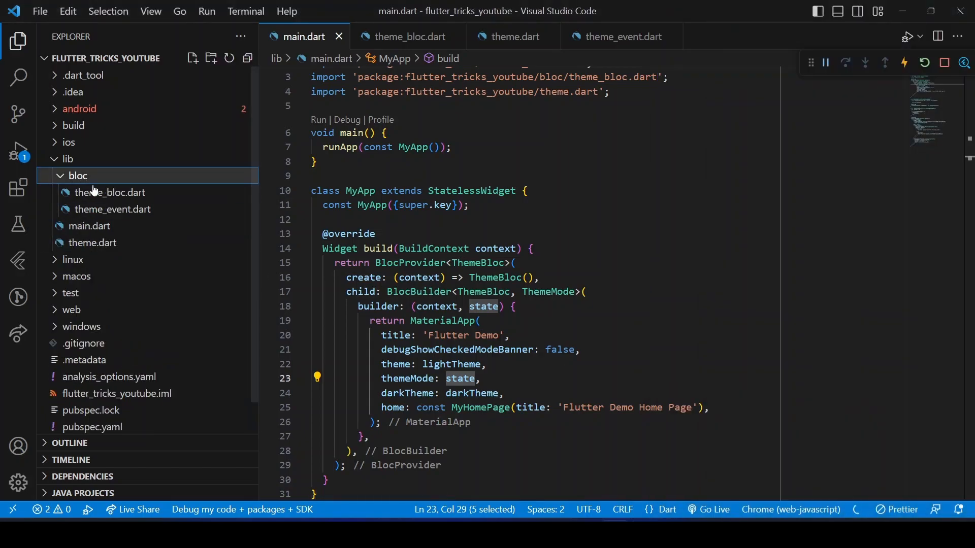
pyautogui.click(113, 192)
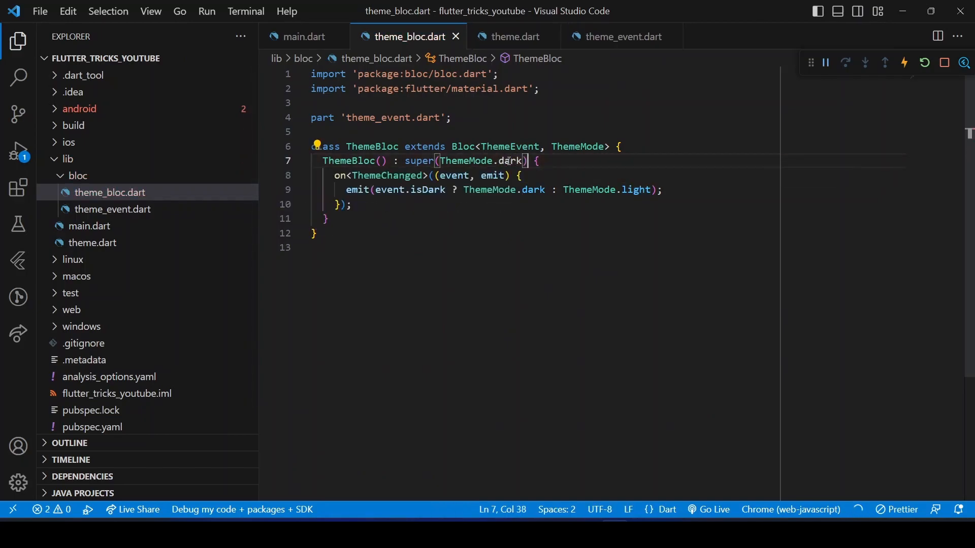
pyautogui.moveTo(924, 63)
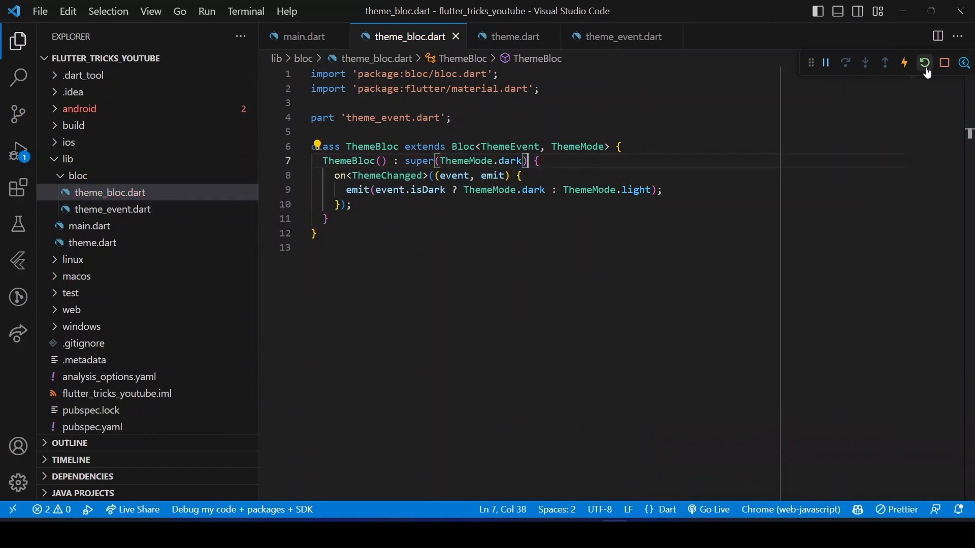
# Restart the app so it launches in the dark theme and return to main.dart.
pyautogui.click(926, 63)
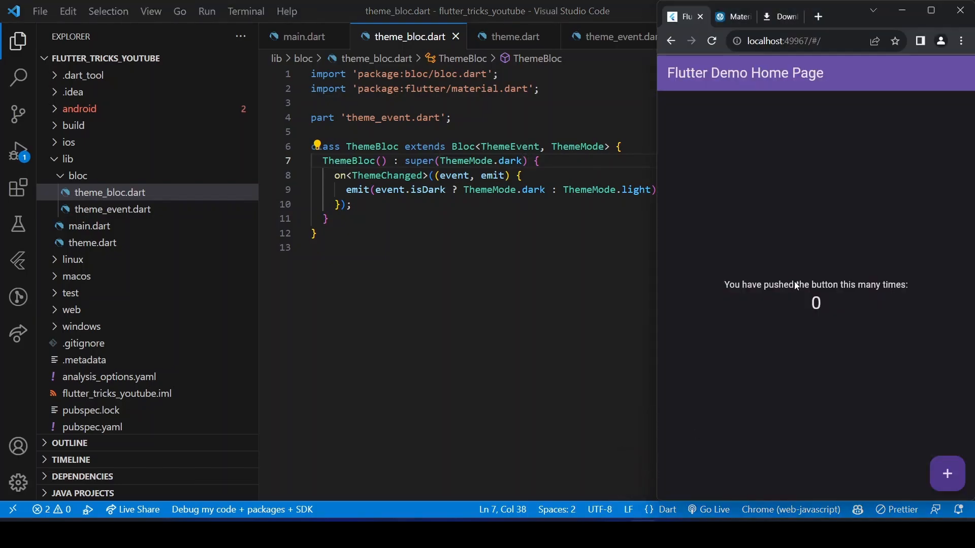
pyautogui.click(946, 473)
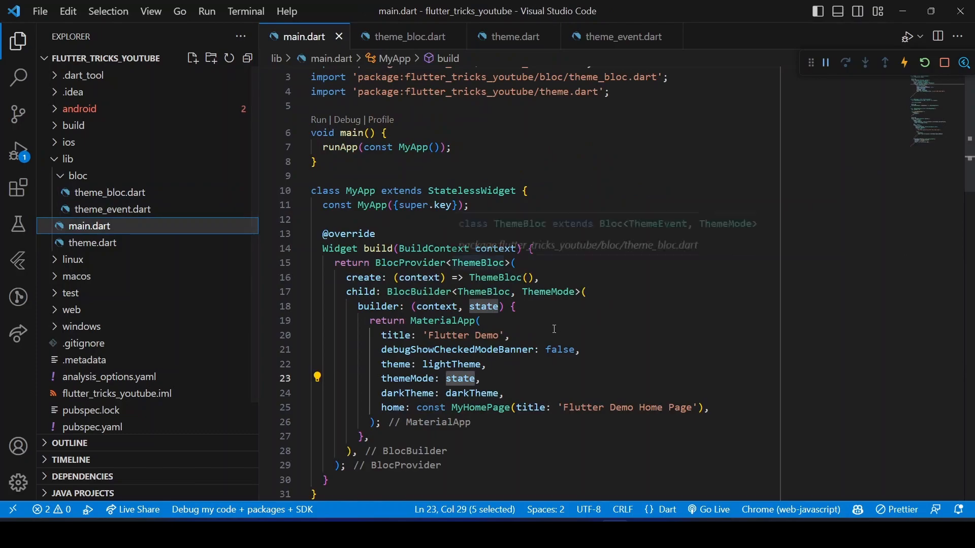
# Add an AppBar actions Switch whose value is context.read<ThemeBloc>().state == ThemeMode.dark.
pyautogui.scroll(-3)
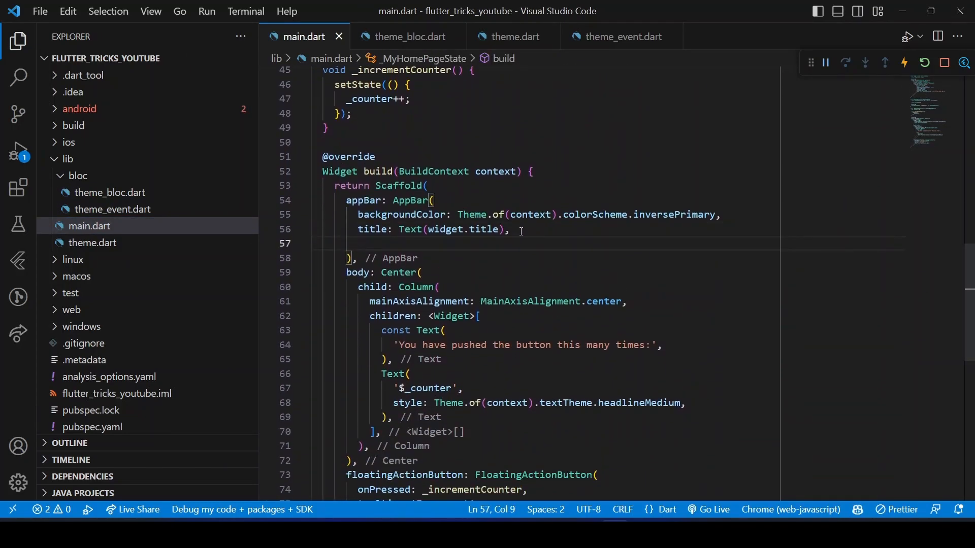
pyautogui.write('actions: [')
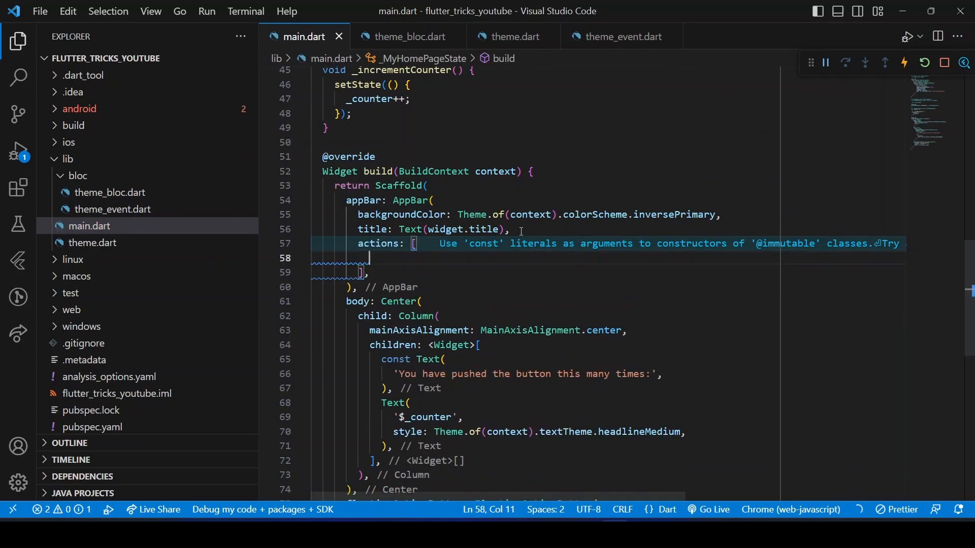
pyautogui.write('Switch(value: , onChanged: onChanged)')
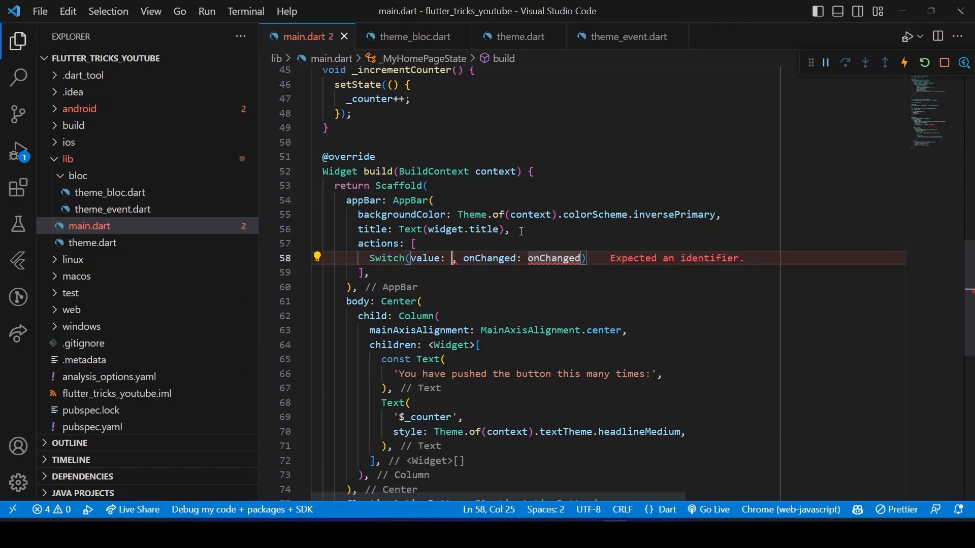
pyautogui.write('context.read()')
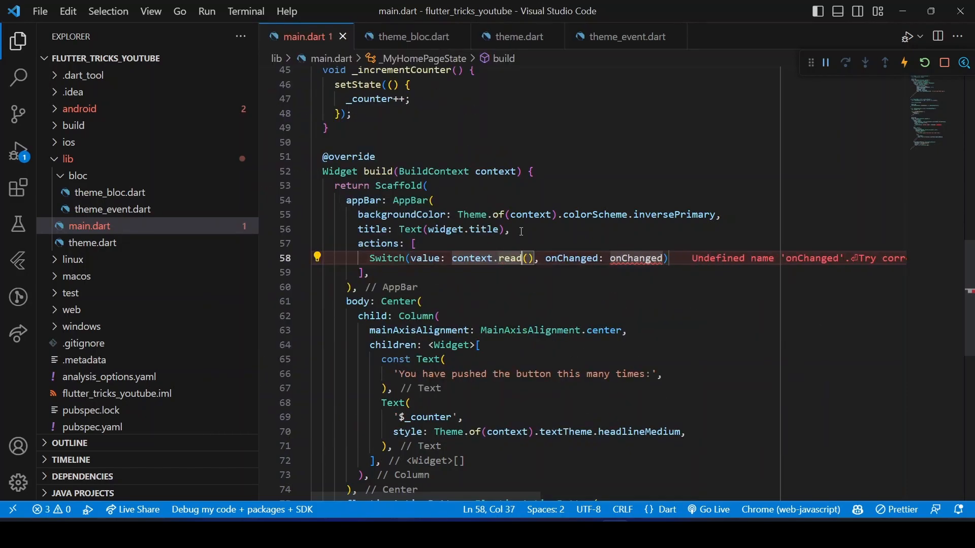
pyautogui.write('<ThemeBloc>')
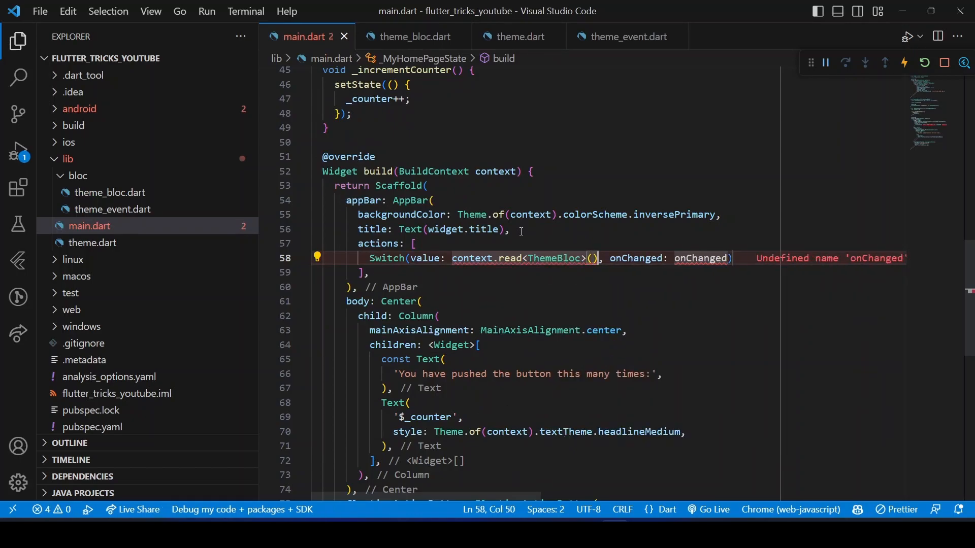
pyautogui.write('.state == ThemeMode.dark')
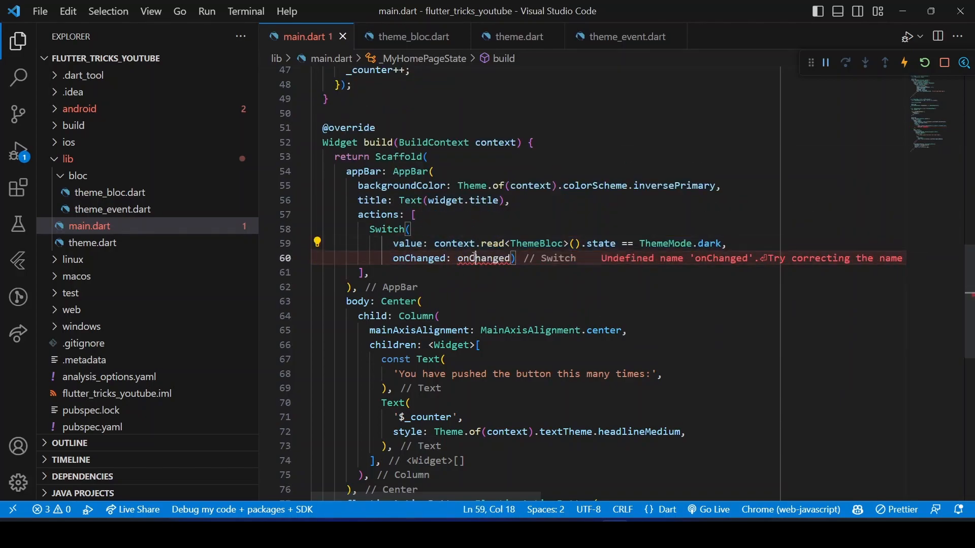
# Make the switch's onChanged add ThemeChanged(value) to ThemeBloc.
pyautogui.write('(value){')
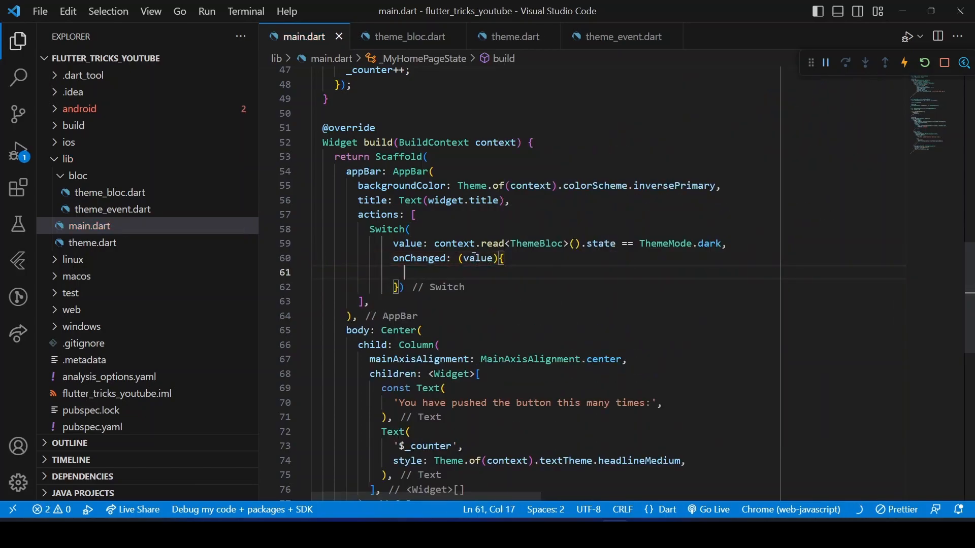
pyautogui.write('context.read<ThemeBloc>().add(ThemeChanged(value));')
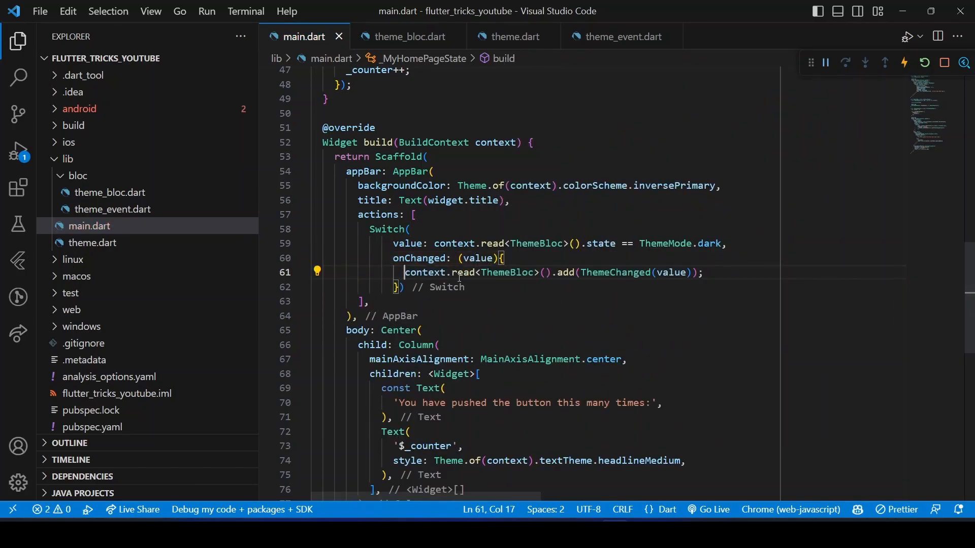
pyautogui.doubleClick(506, 273)
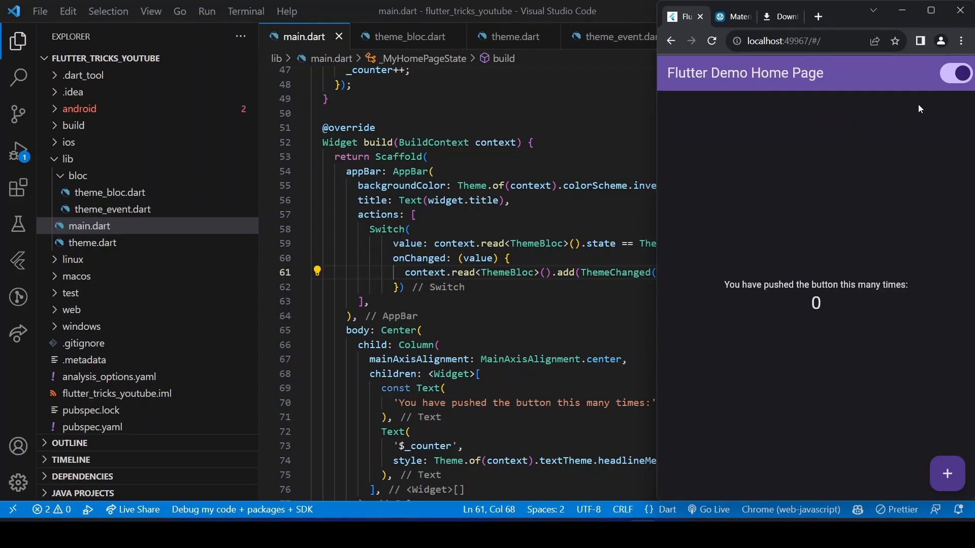
# Flip the theme switch twice in the running app, then add a Text("Light Theme") label before it.
pyautogui.click(957, 74)
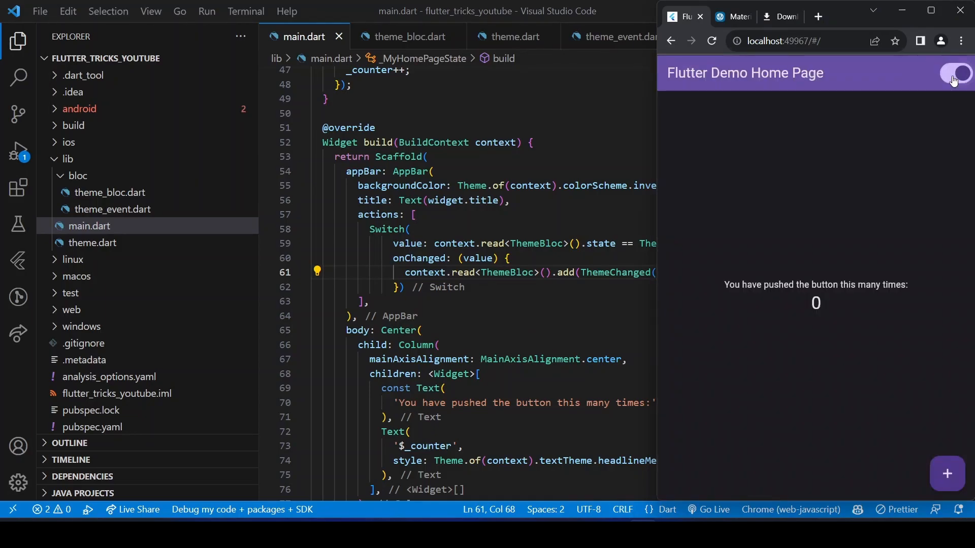
pyautogui.click(955, 73)
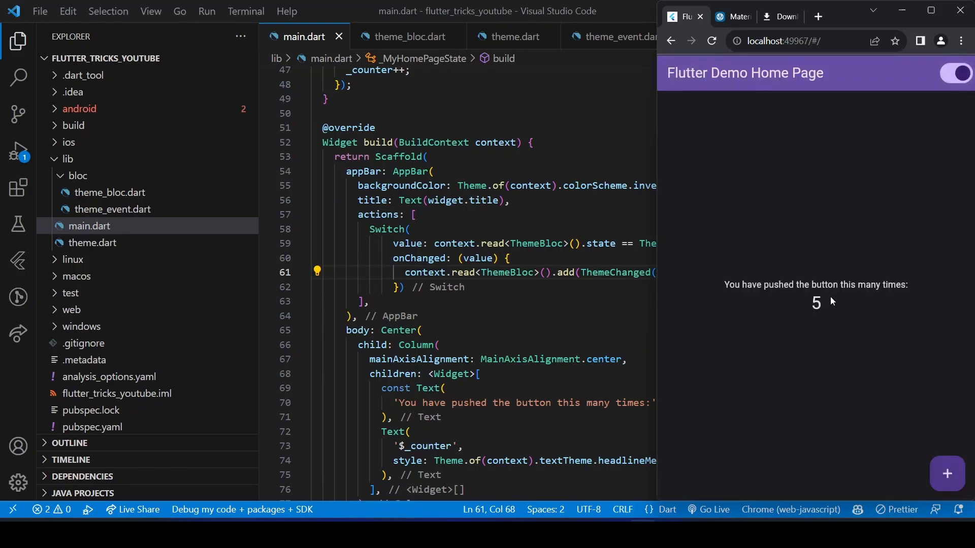
pyautogui.click(945, 473)
pyautogui.write('Text("Light Theme"),')
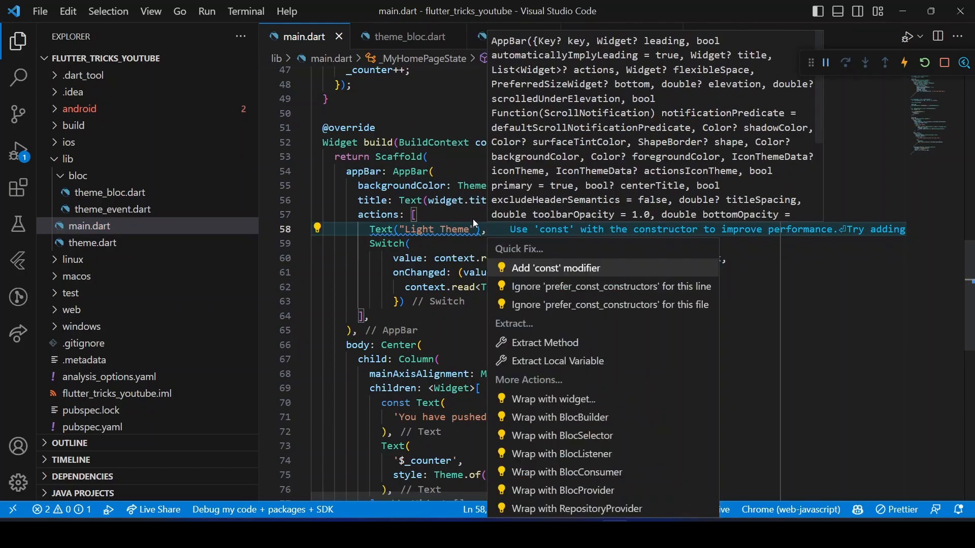
# Dismiss the Quick Fix menu and add a Text("Dark Theme") label after the switch, hot reloading the app.
pyautogui.click(556, 268)
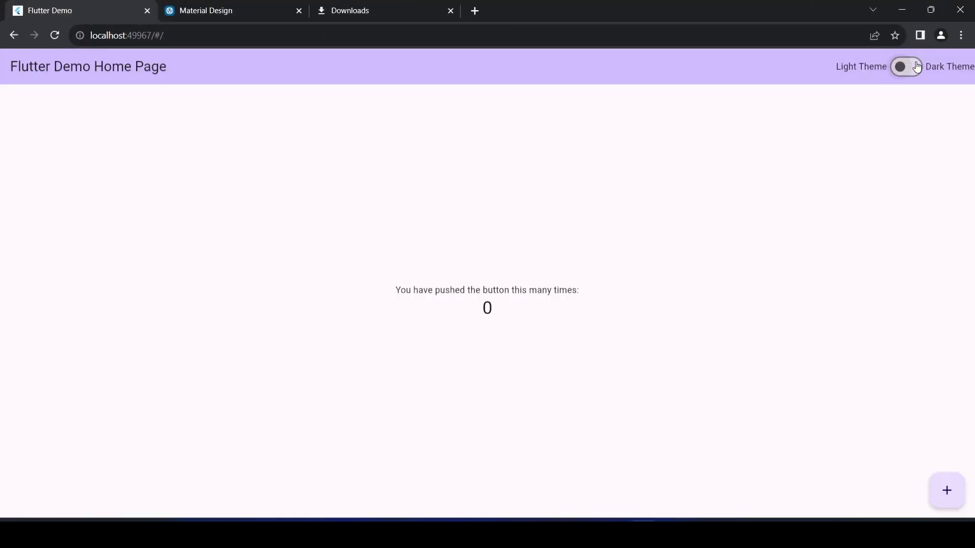
# Toggle the app-bar switch to dark theme and back to light in Chrome, counter at 6.
pyautogui.click(907, 67)
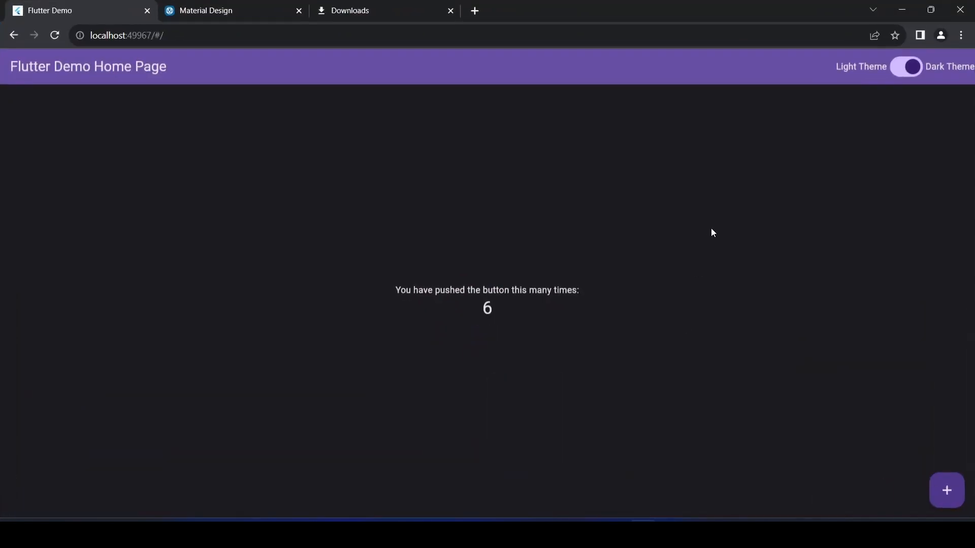
pyautogui.click(906, 67)
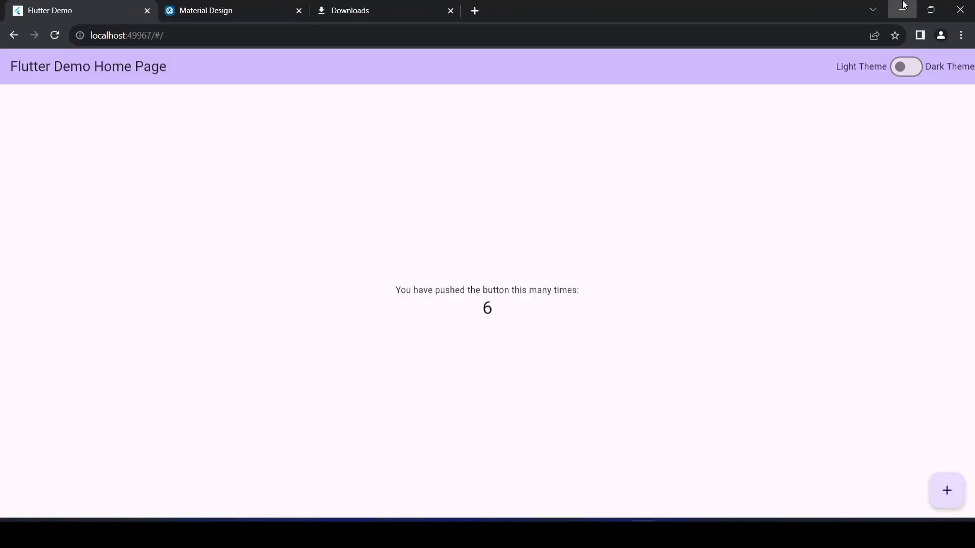